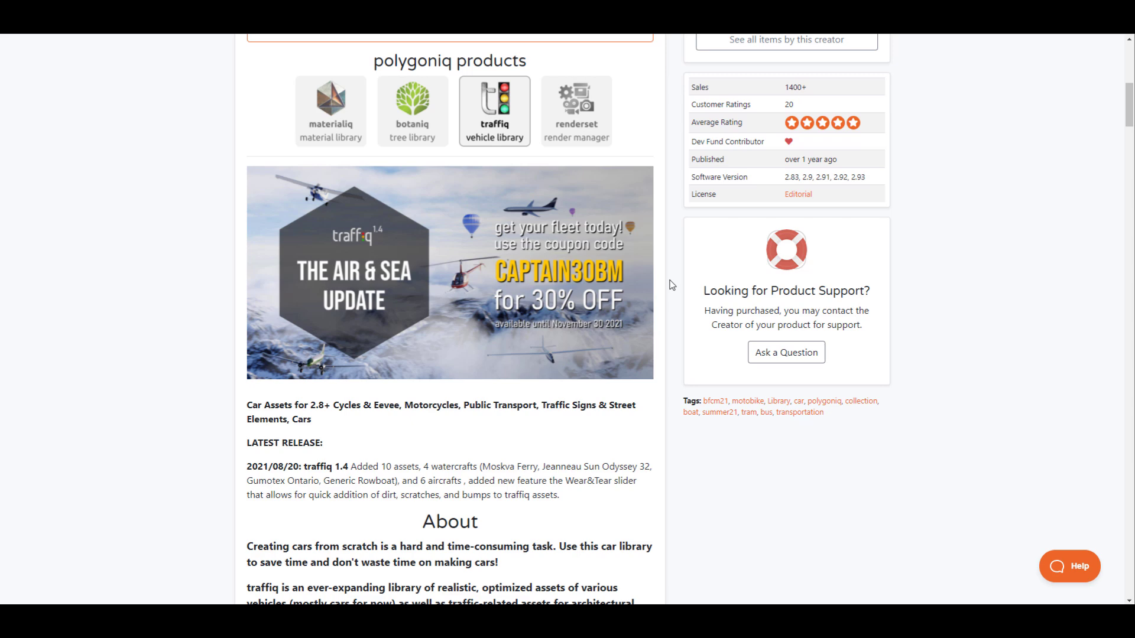
pyautogui.moveTo(545, 329)
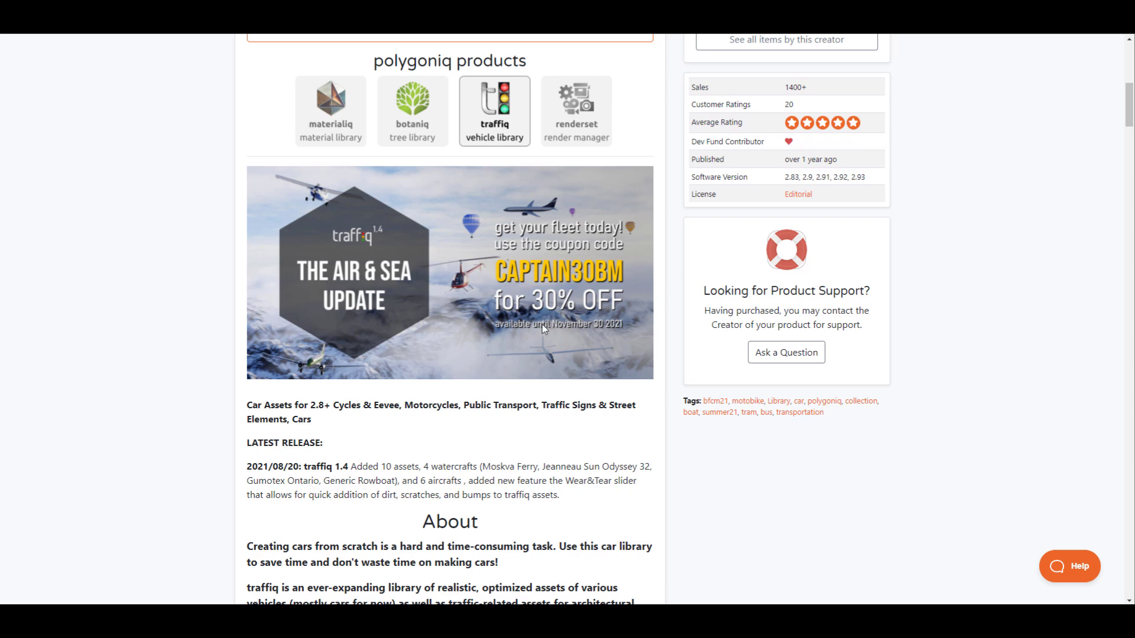
pyautogui.moveTo(546, 335)
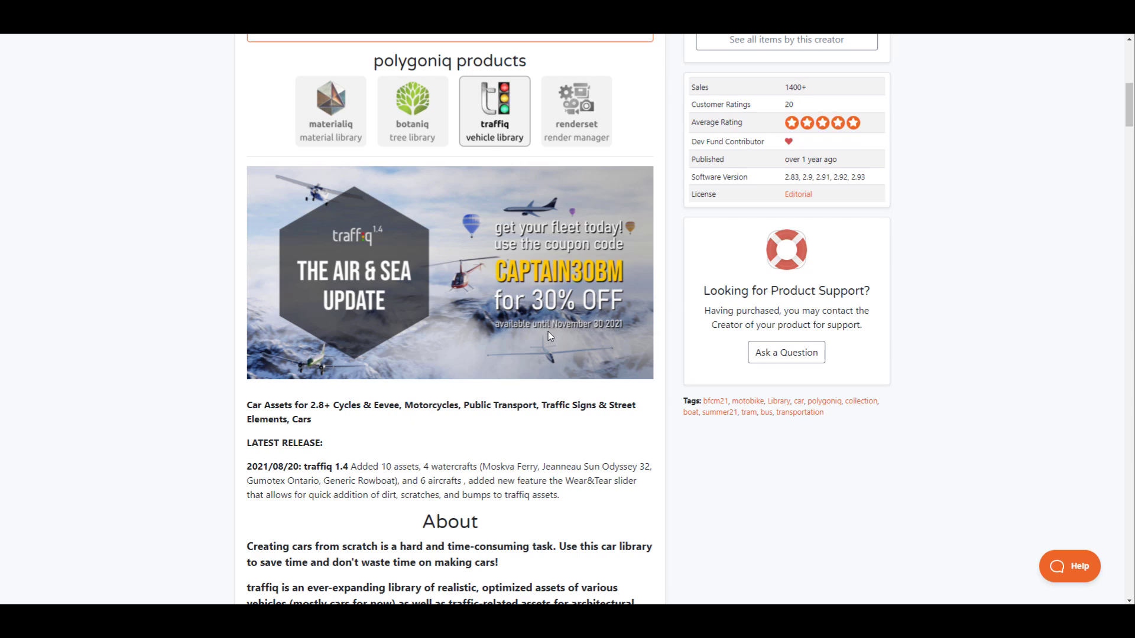
# Scroll the traffiq page down to the Features and Wear&Tear slider description
pyautogui.scroll(-3)
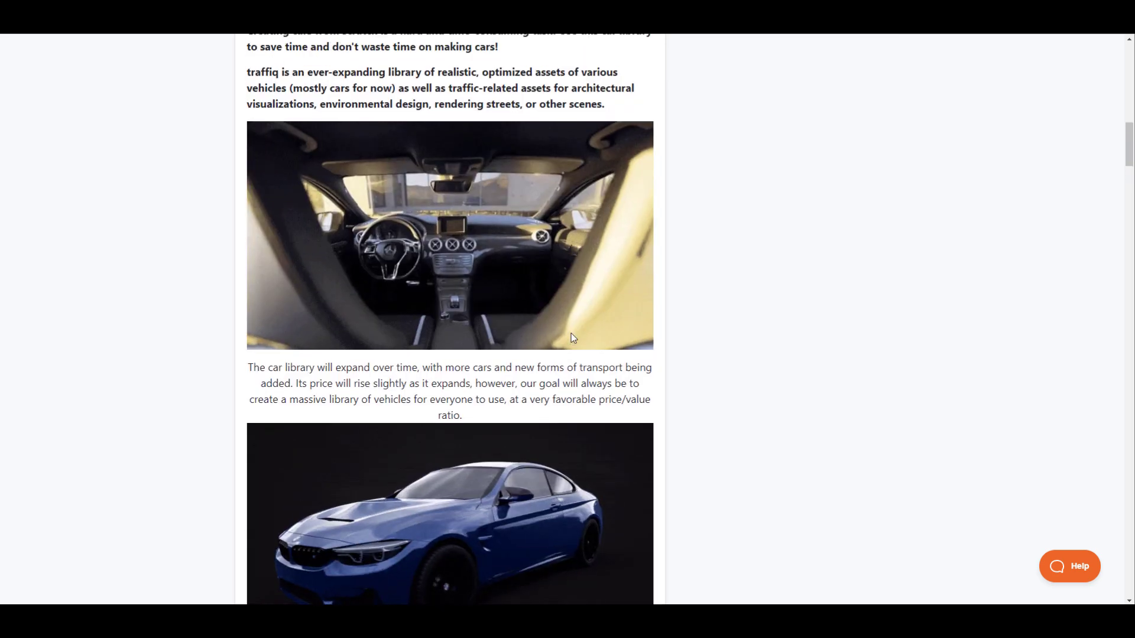
pyautogui.scroll(-3)
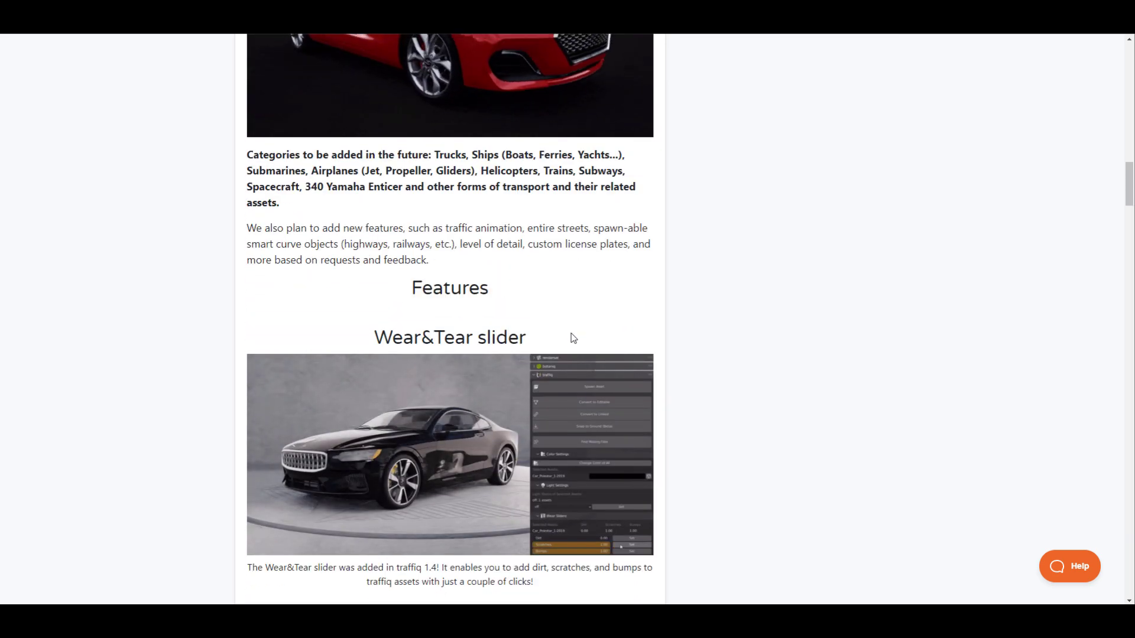
pyautogui.scroll(-3)
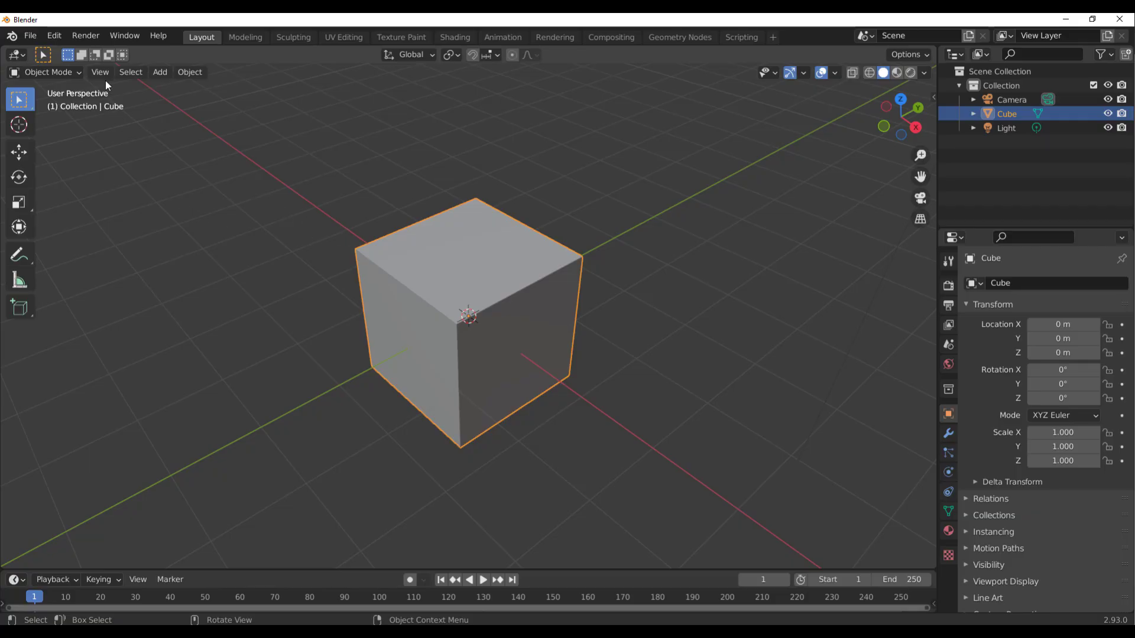
# Delete the default cube, add a scaled mesh plane, and show the N-panel traffiq tab
pyautogui.click(374, 132)
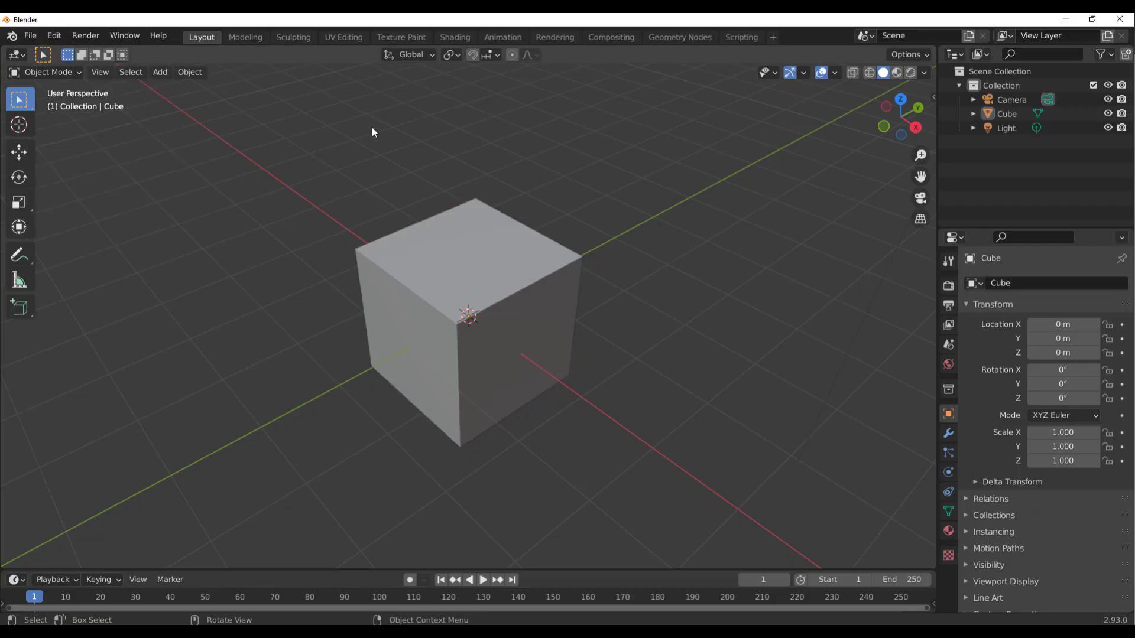
pyautogui.click(159, 72)
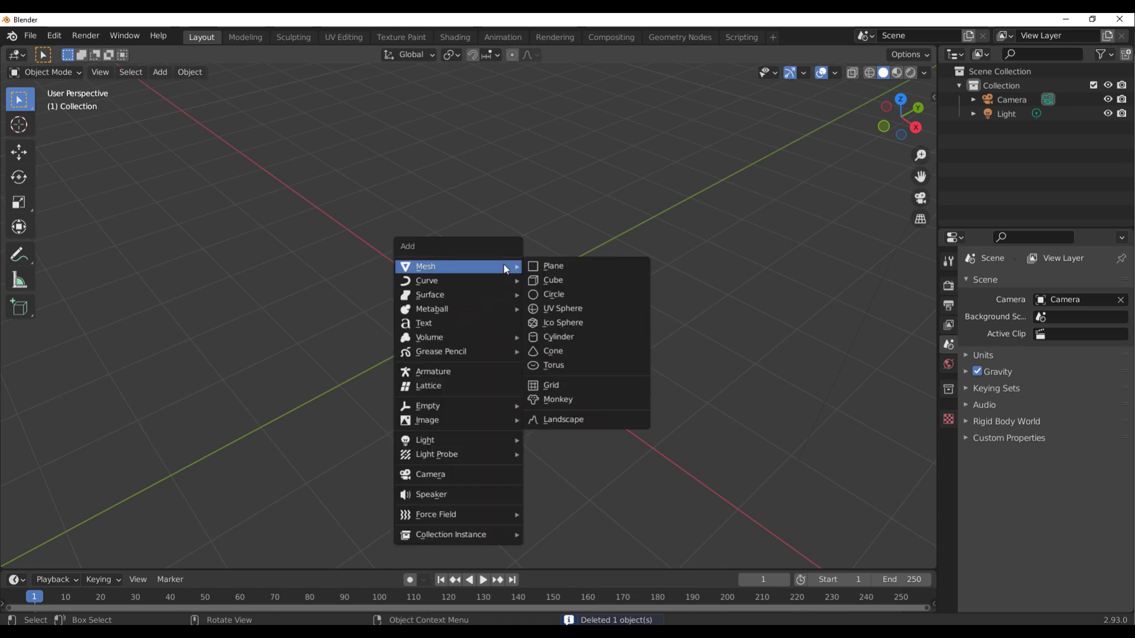
pyautogui.click(554, 265)
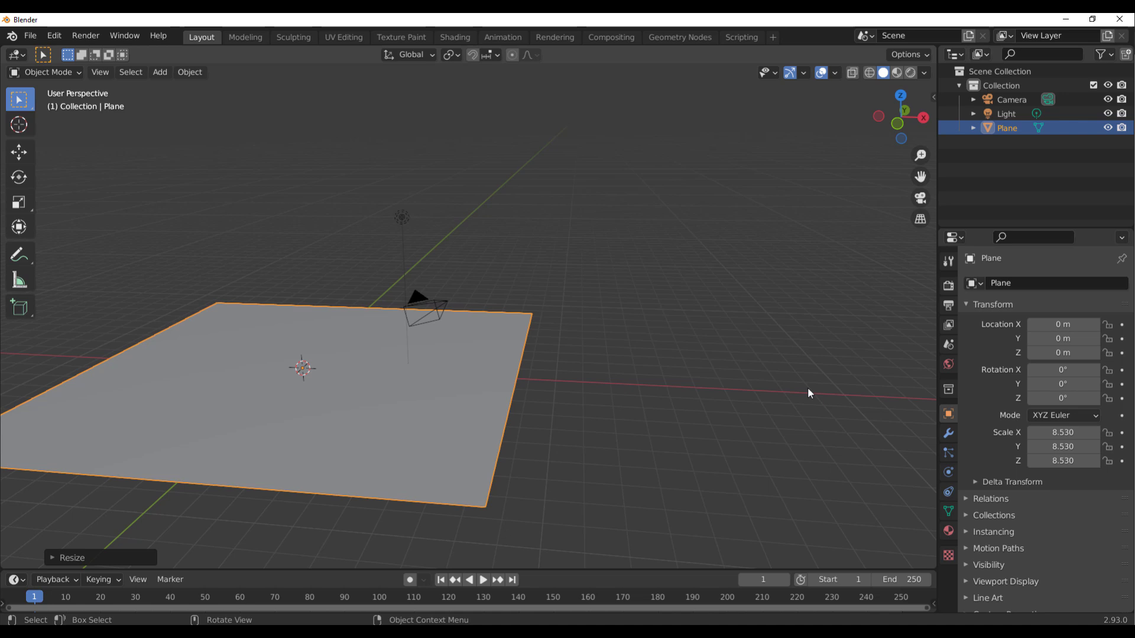
pyautogui.press('n')
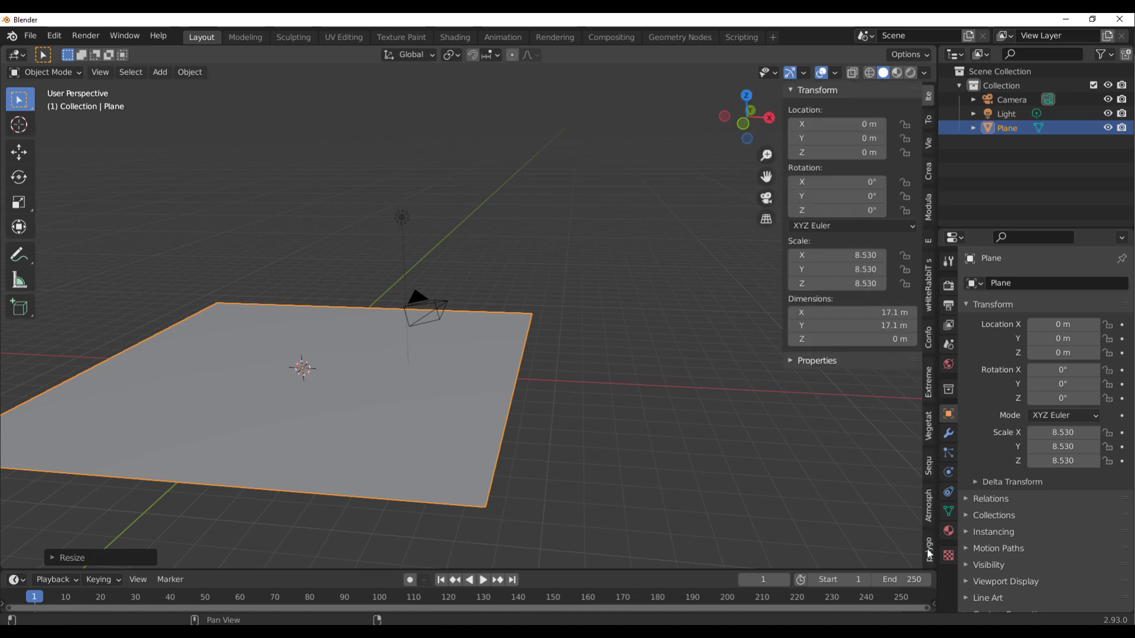
pyautogui.click(929, 544)
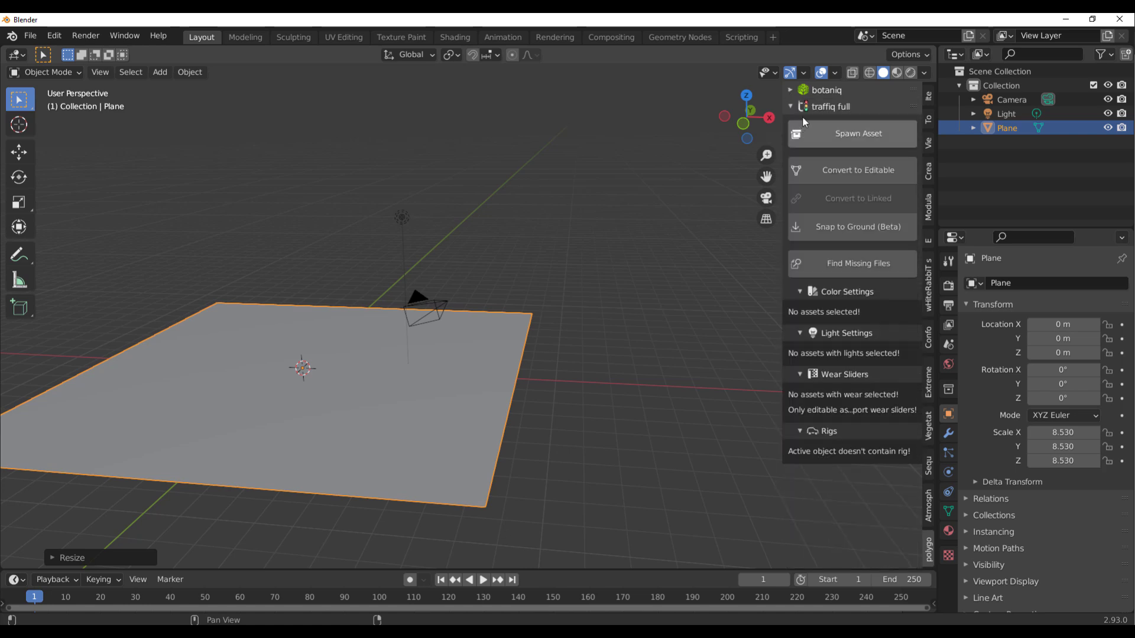
pyautogui.moveTo(808, 120)
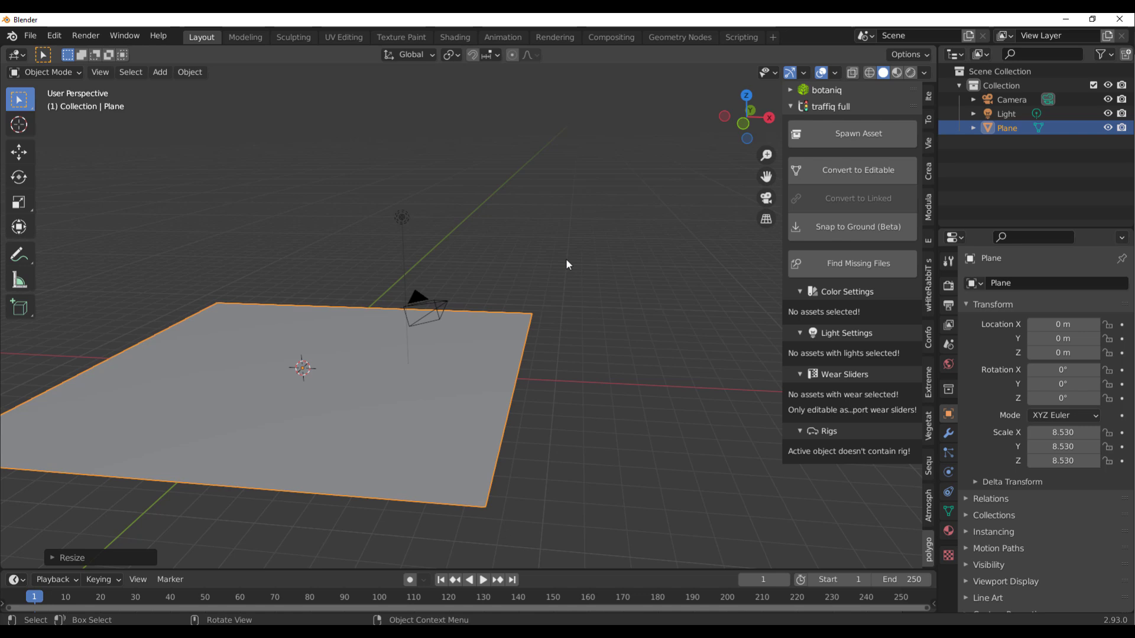
pyautogui.moveTo(844, 139)
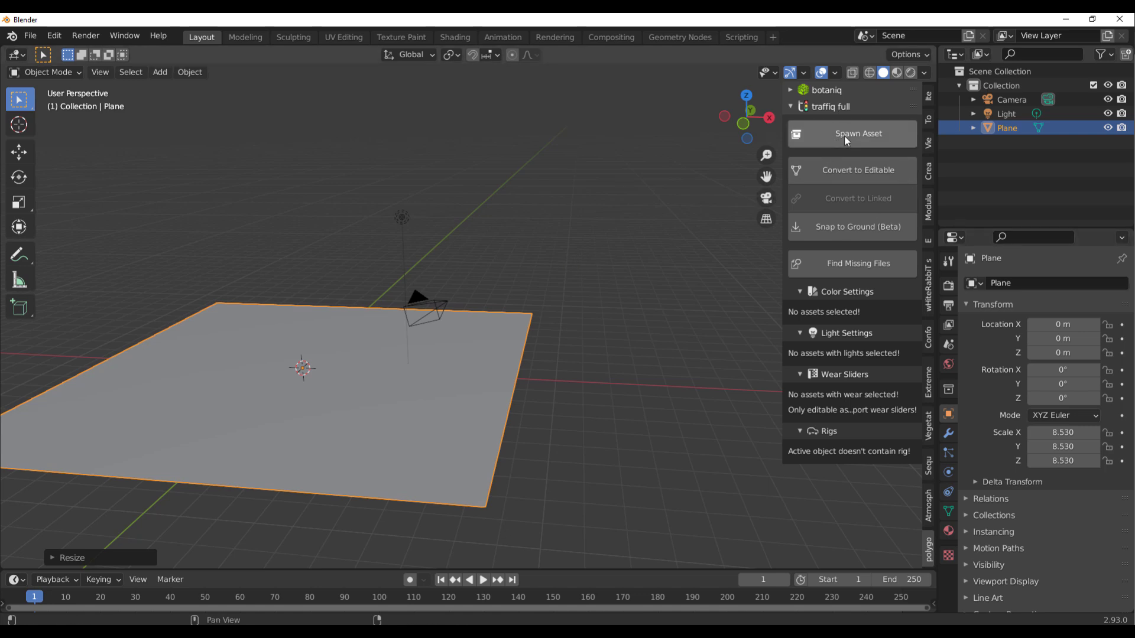
# Spawn Airplane_Douglas_DC3-1935 from the traffiq aircraft category with default options
pyautogui.click(858, 133)
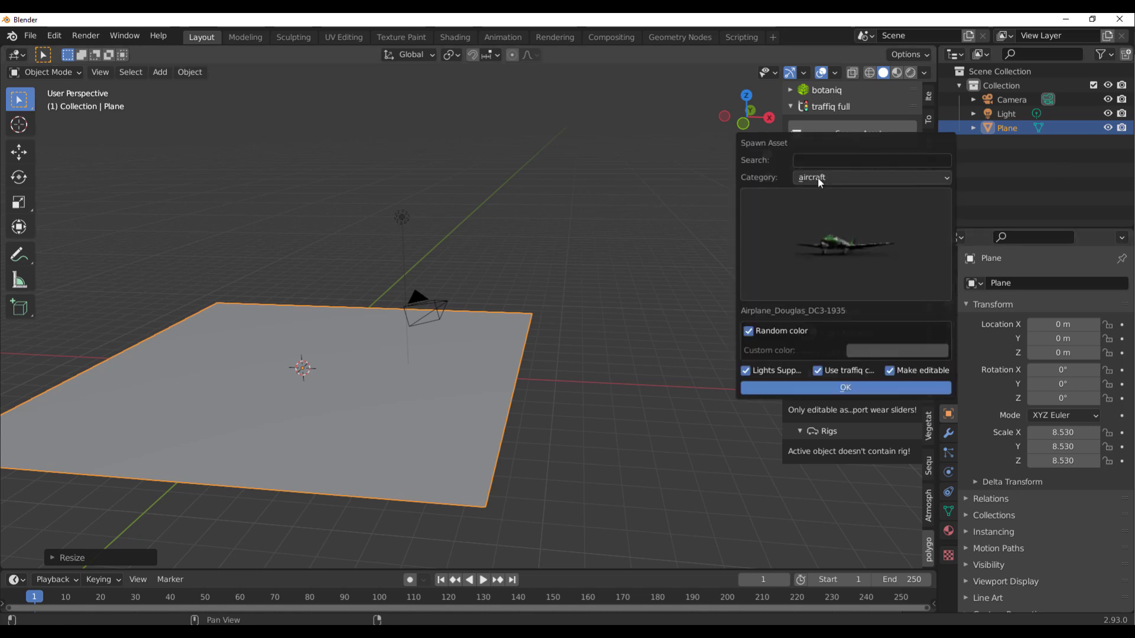
pyautogui.moveTo(871, 268)
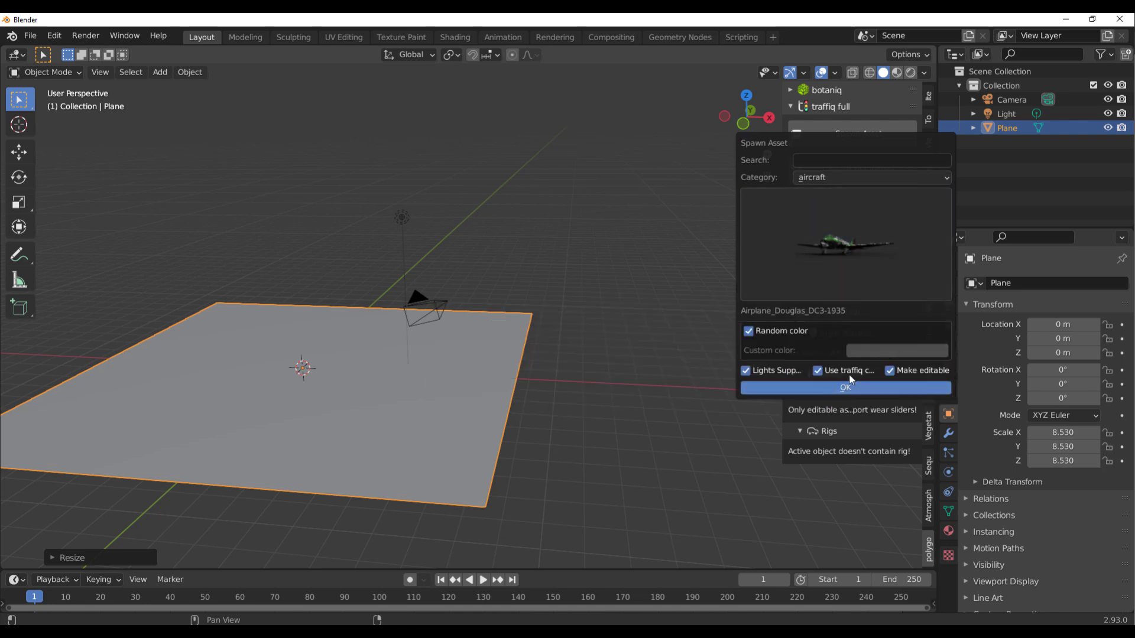
pyautogui.moveTo(890, 382)
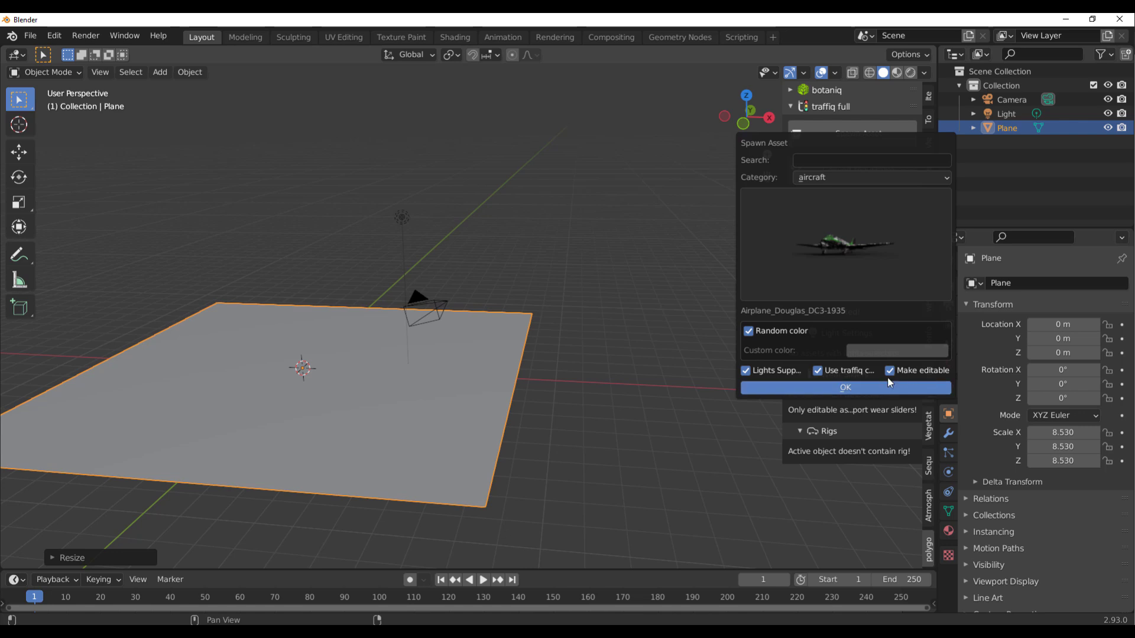
pyautogui.click(845, 387)
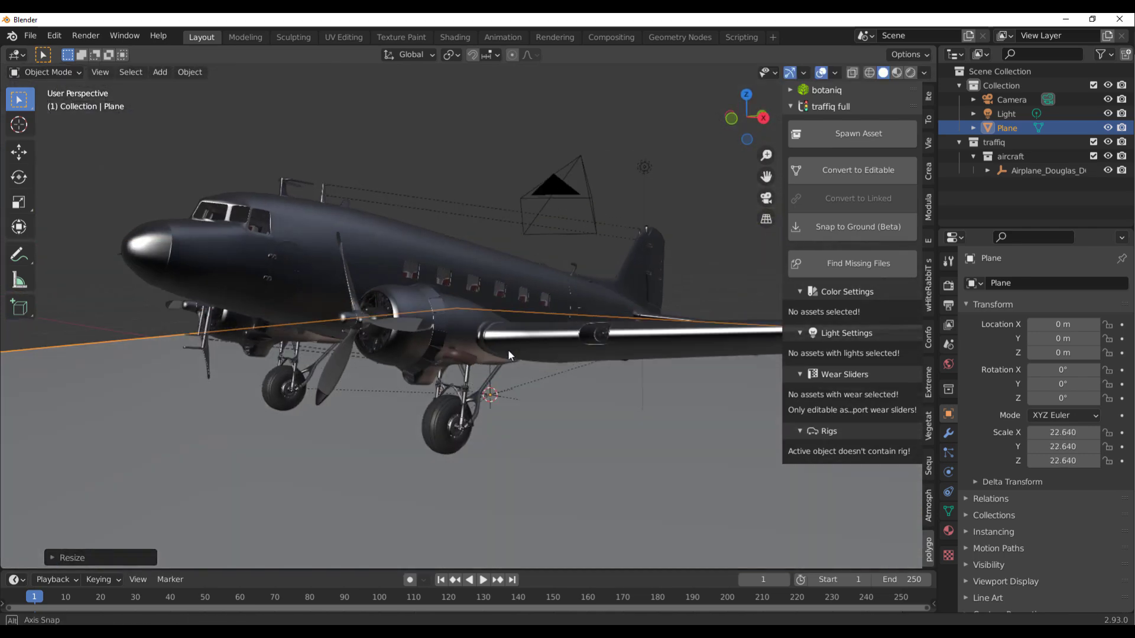
# Switch the render engine to Cycles, use Rendered viewport shading, and select the DC3
pyautogui.click(948, 286)
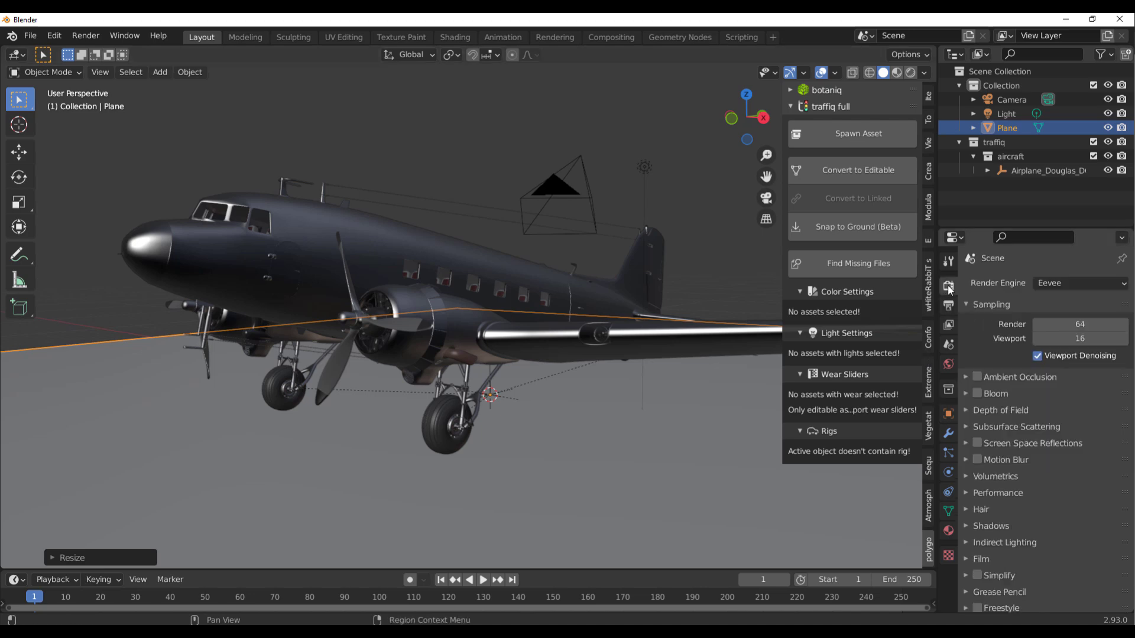
pyautogui.click(1078, 284)
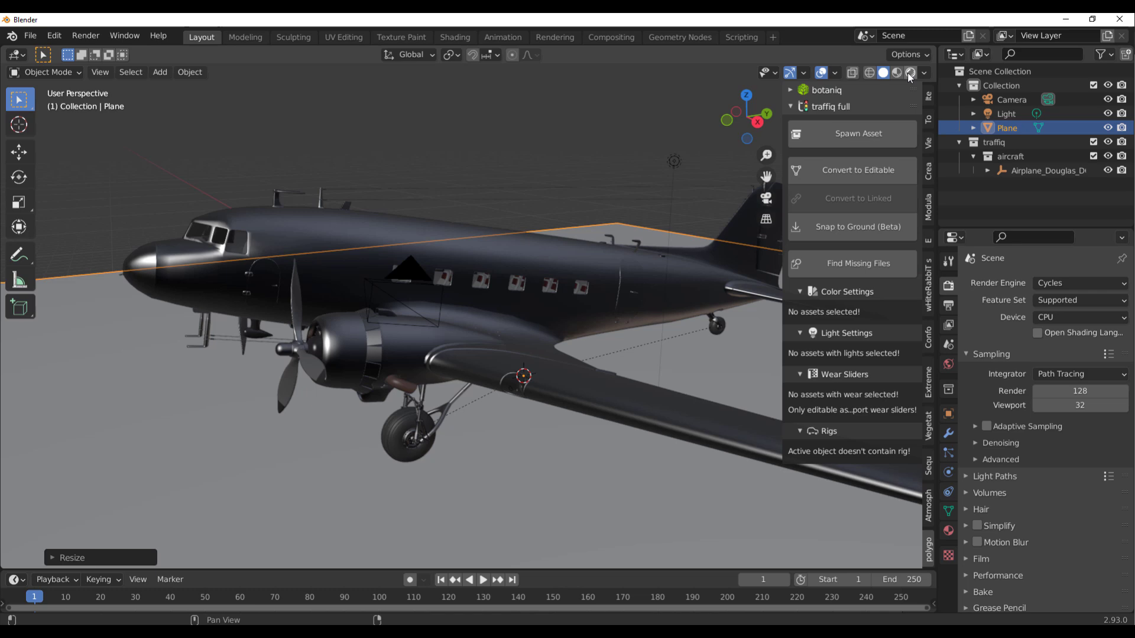
pyautogui.click(895, 73)
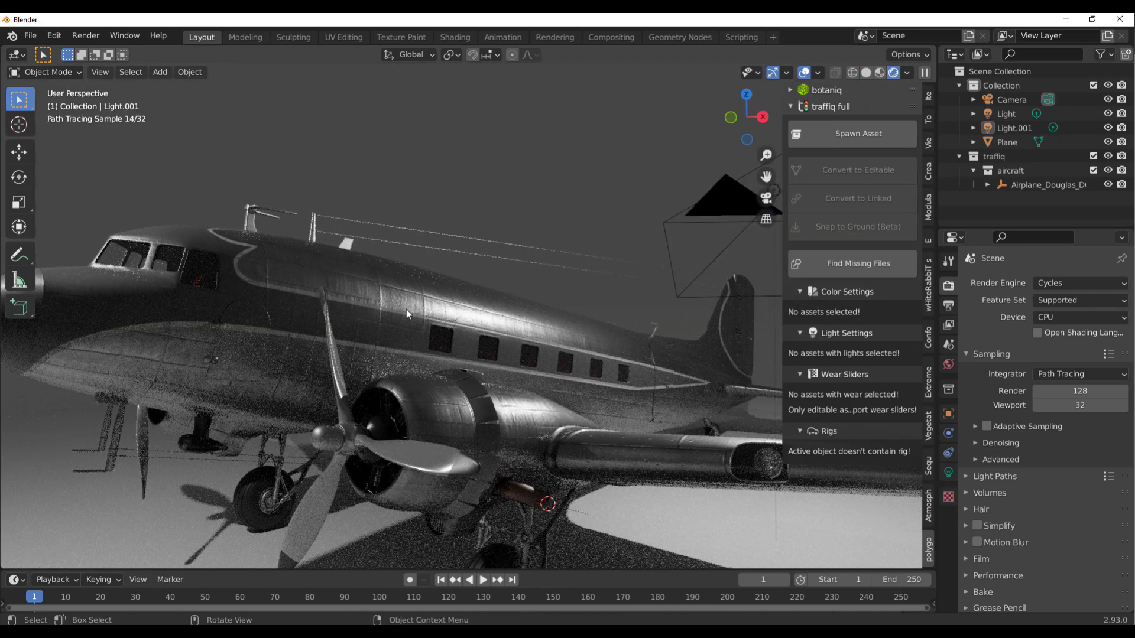
pyautogui.click(406, 314)
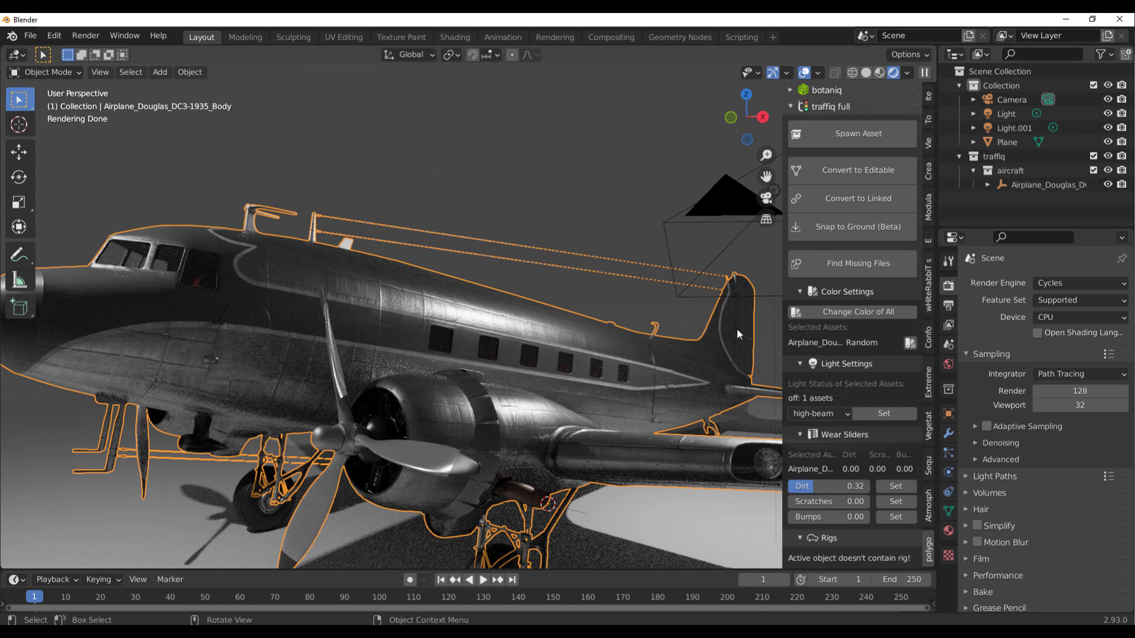
pyautogui.moveTo(1107, 129)
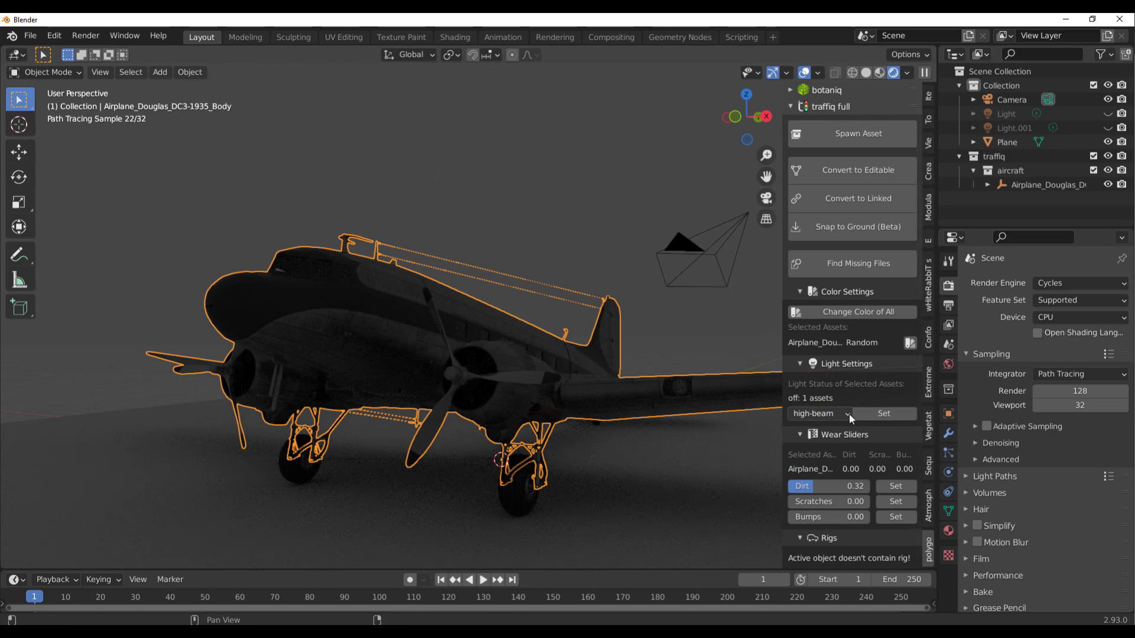
# Cycle the DC3's traffiq lights through park and low-beam, ending on high-beam
pyautogui.click(883, 413)
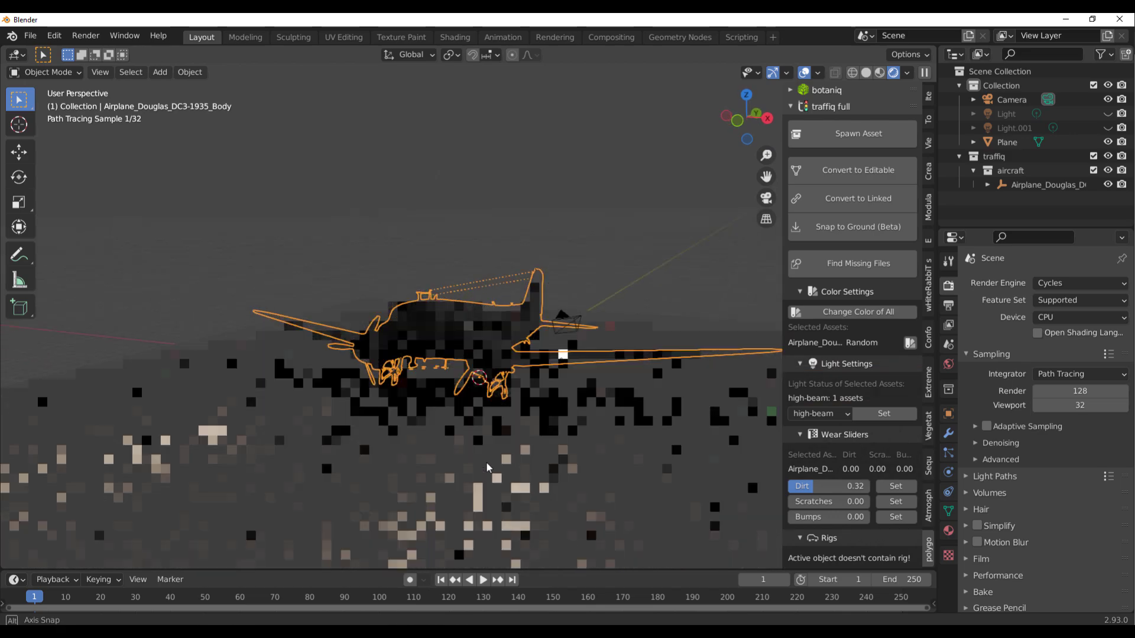
pyautogui.click(1005, 142)
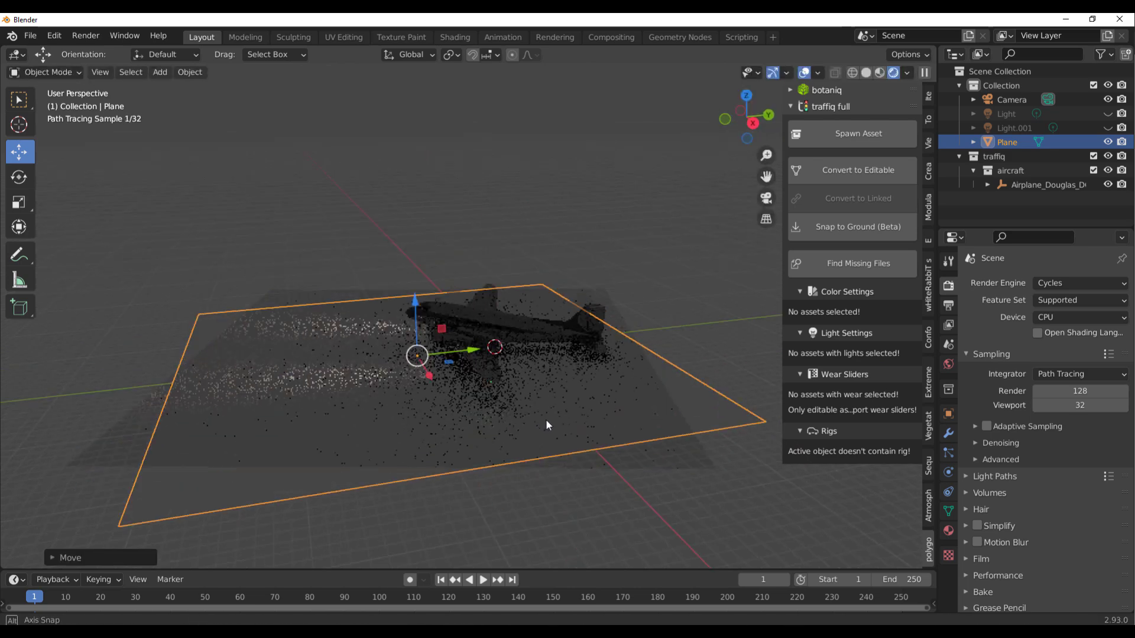
pyautogui.click(506, 326)
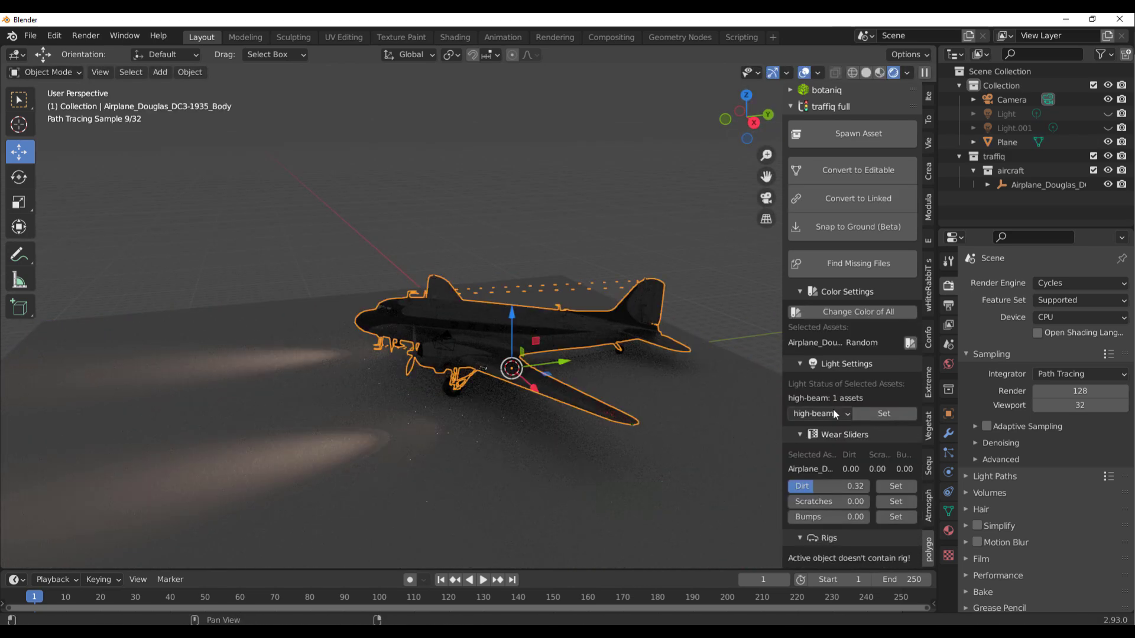
pyautogui.click(818, 413)
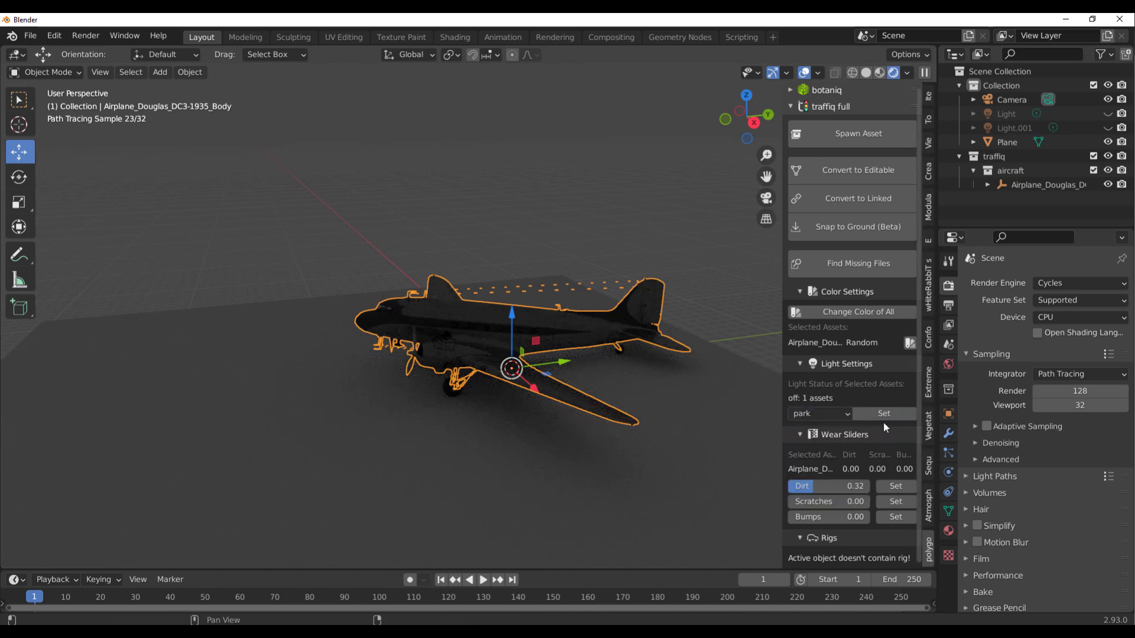
pyautogui.click(818, 413)
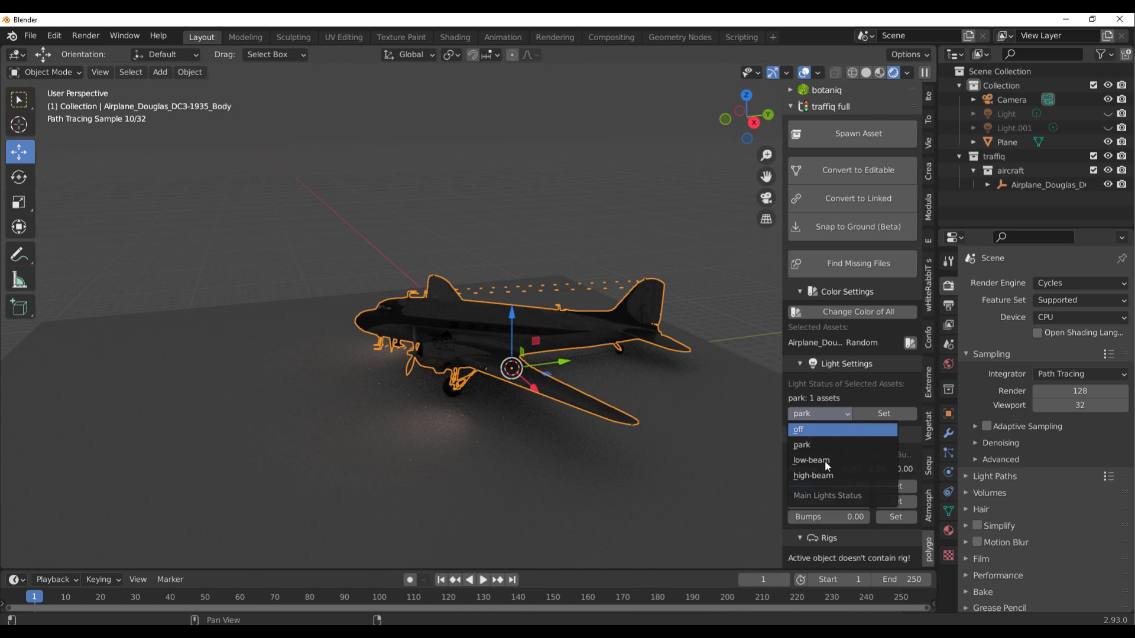
pyautogui.click(811, 460)
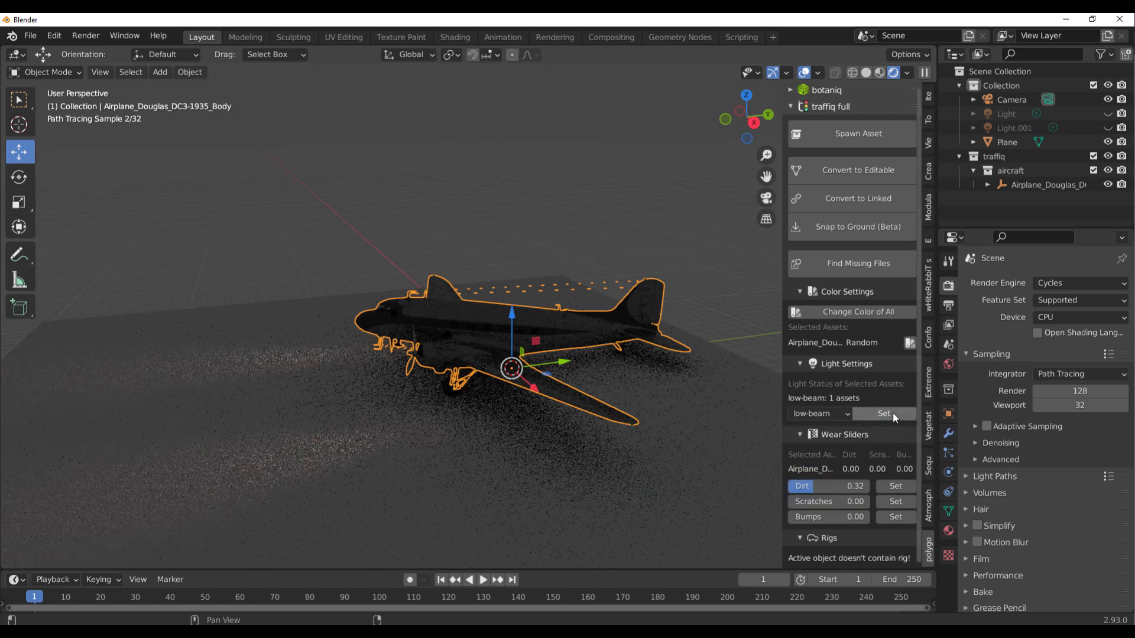
pyautogui.click(818, 413)
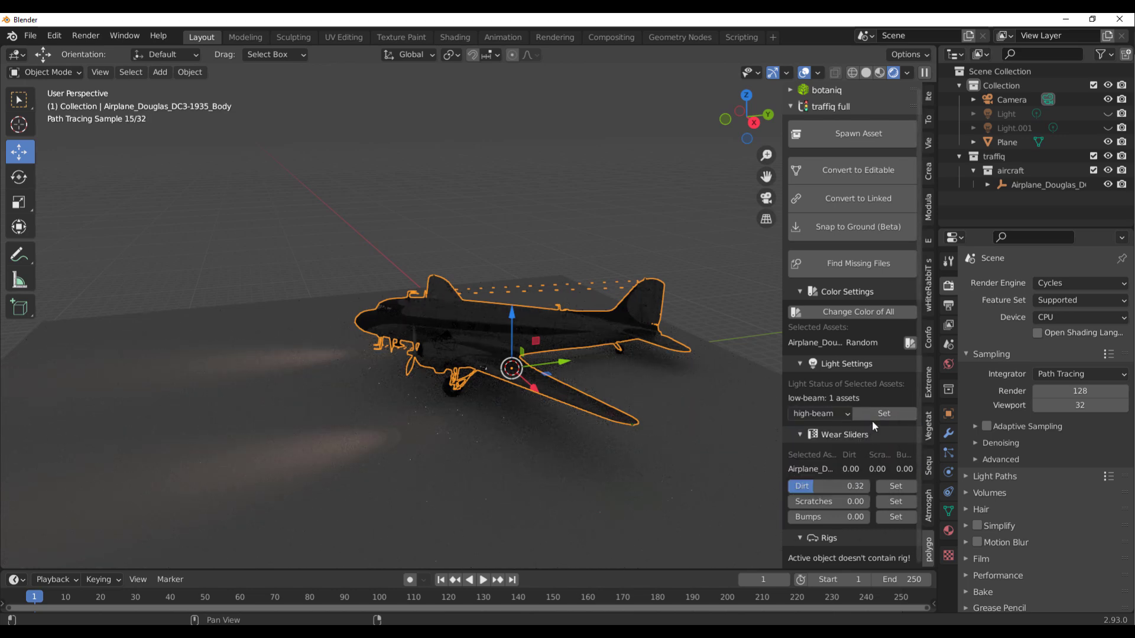
pyautogui.click(883, 413)
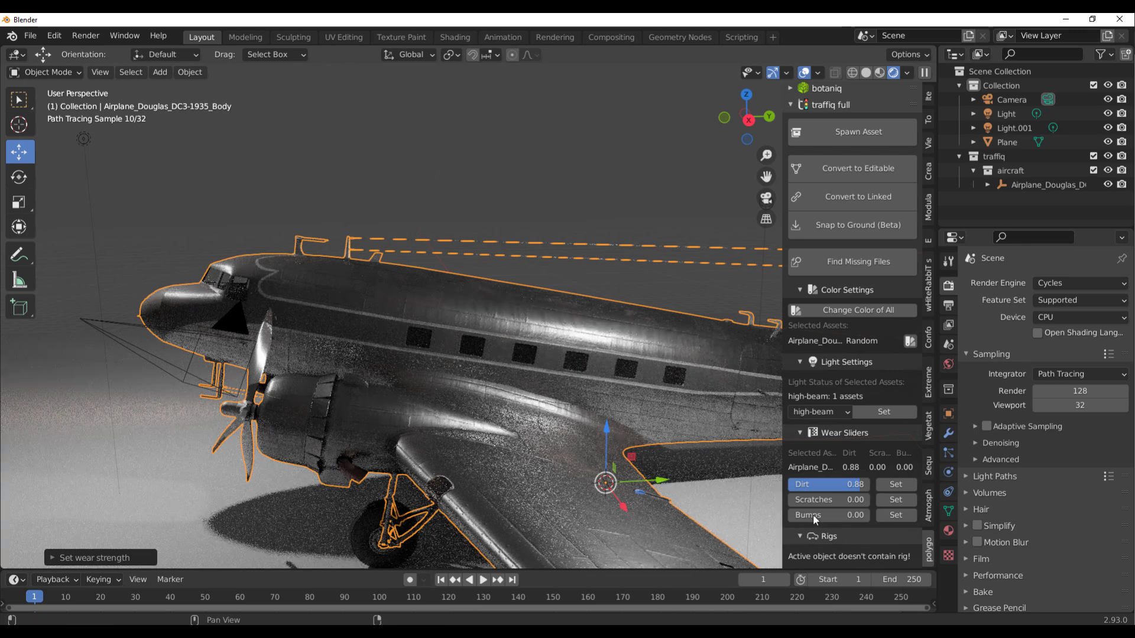
# Set the DC3's Wear sliders to dirt 0.88, scratches 0.18 and bumps 0.91
pyautogui.click(826, 499)
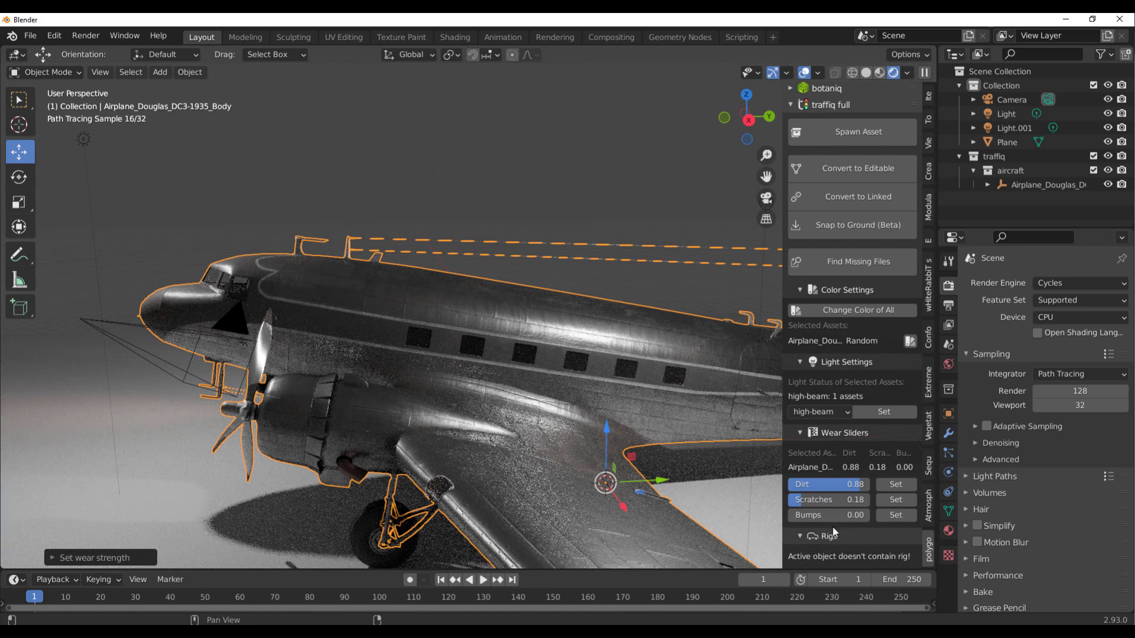
pyautogui.click(829, 515)
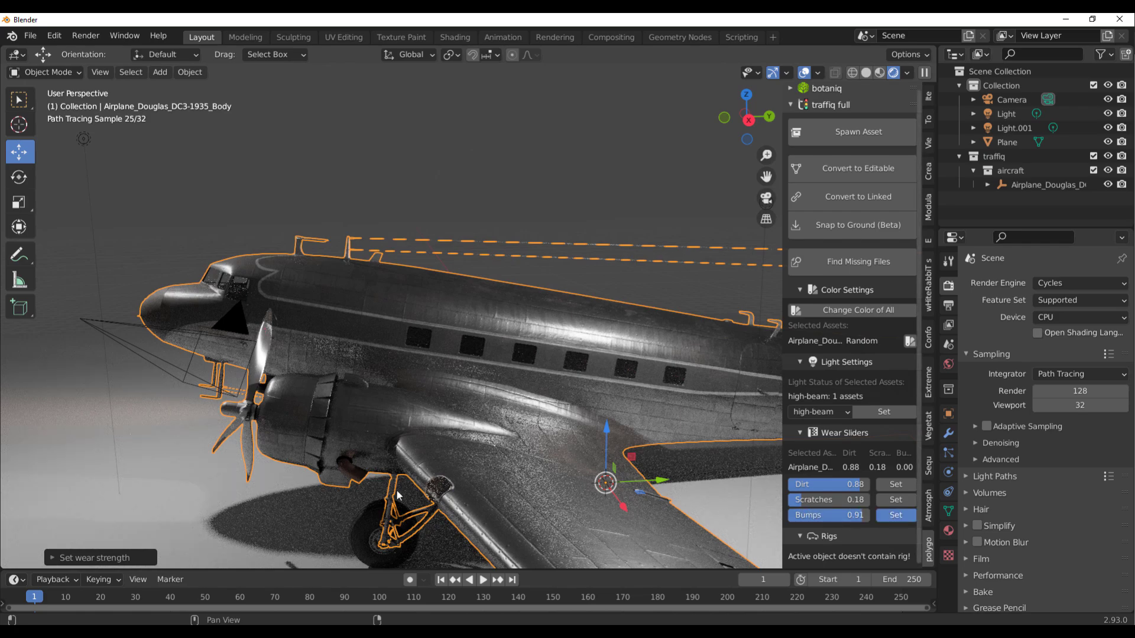
pyautogui.click(896, 515)
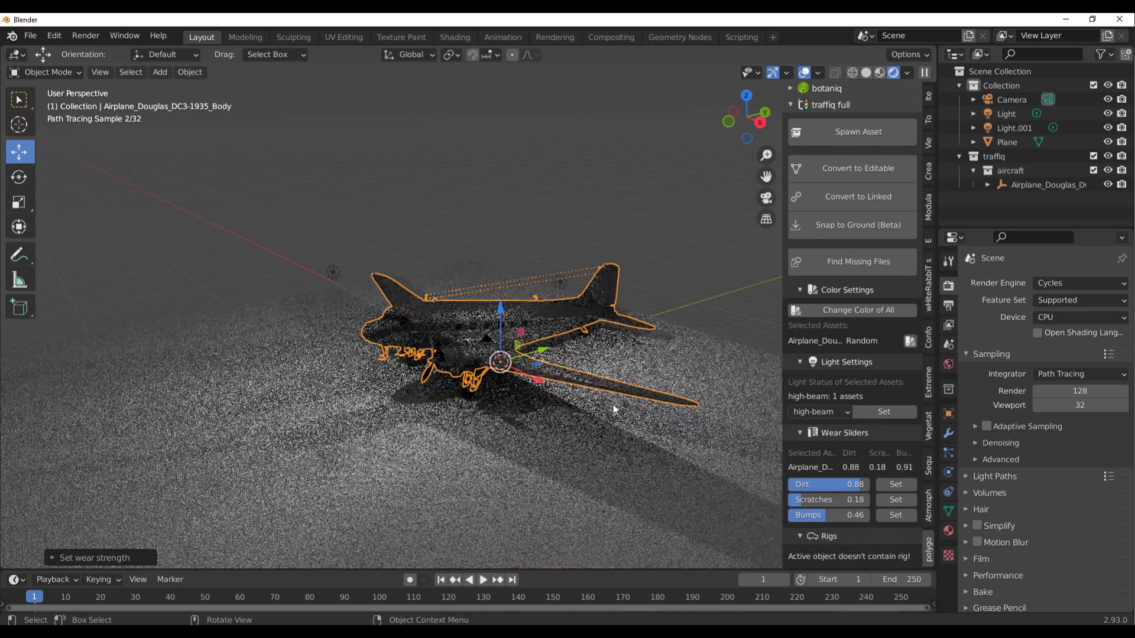
pyautogui.click(1006, 142)
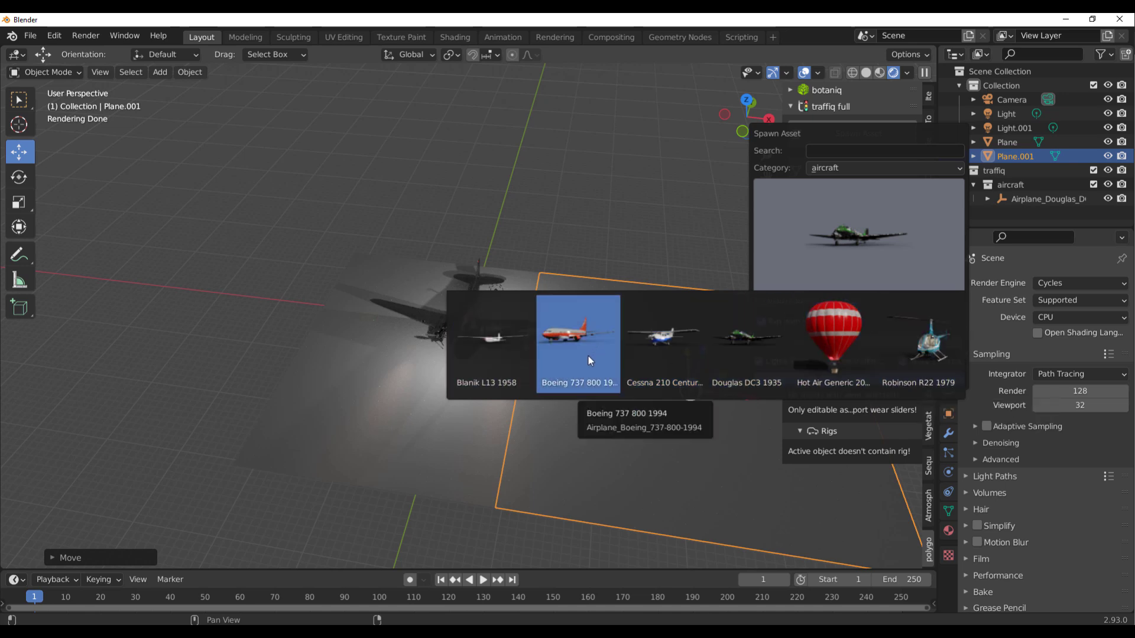
pyautogui.click(579, 342)
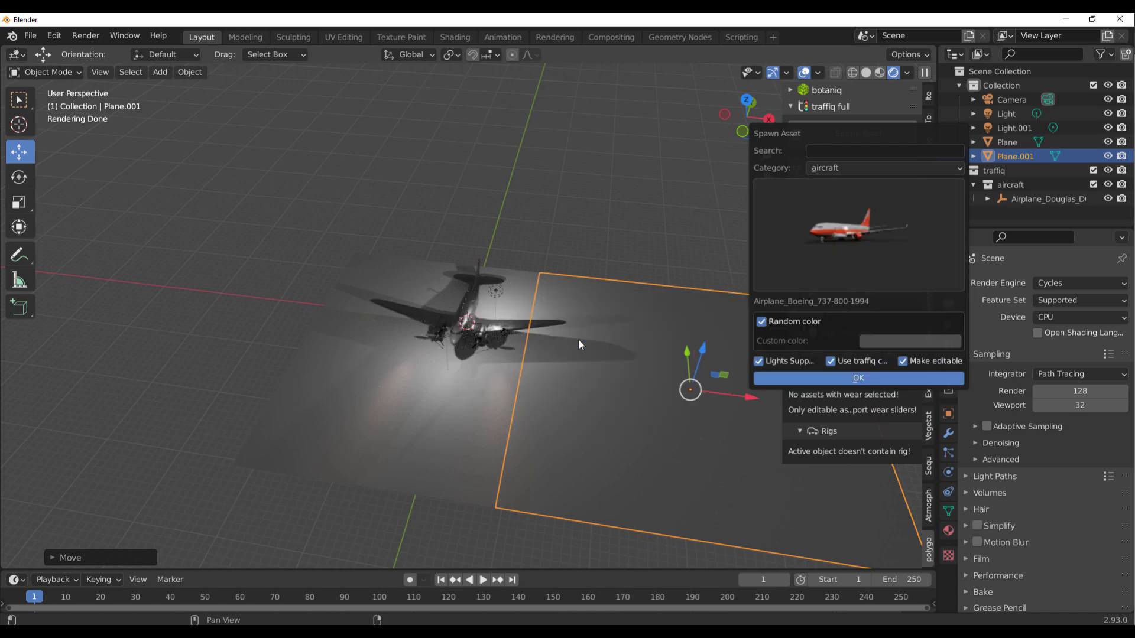
pyautogui.click(857, 378)
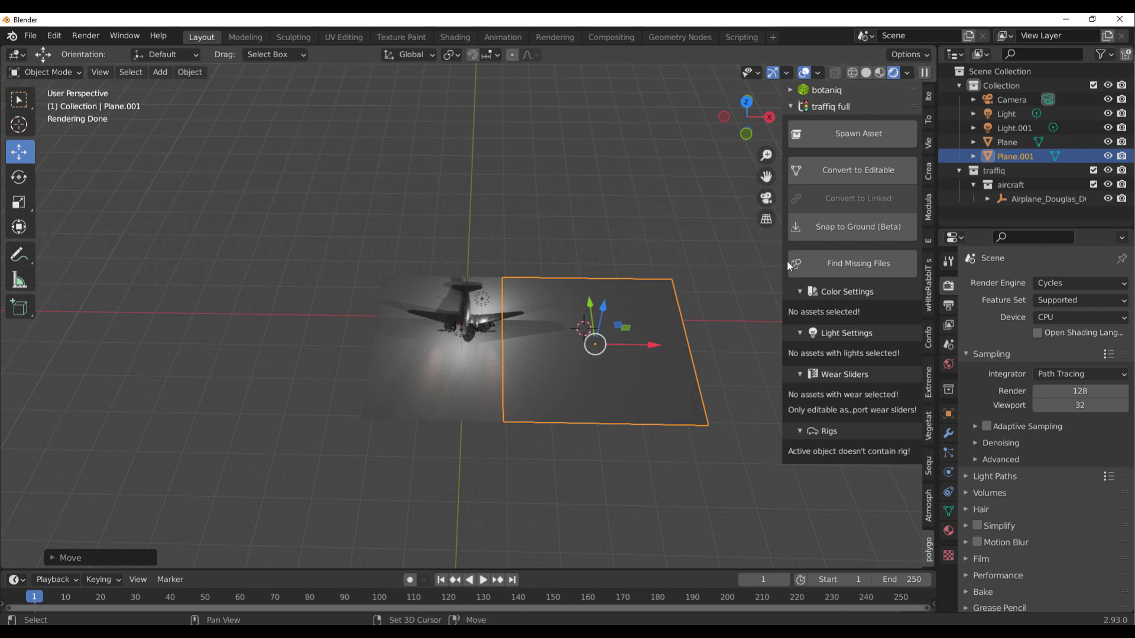
pyautogui.click(858, 133)
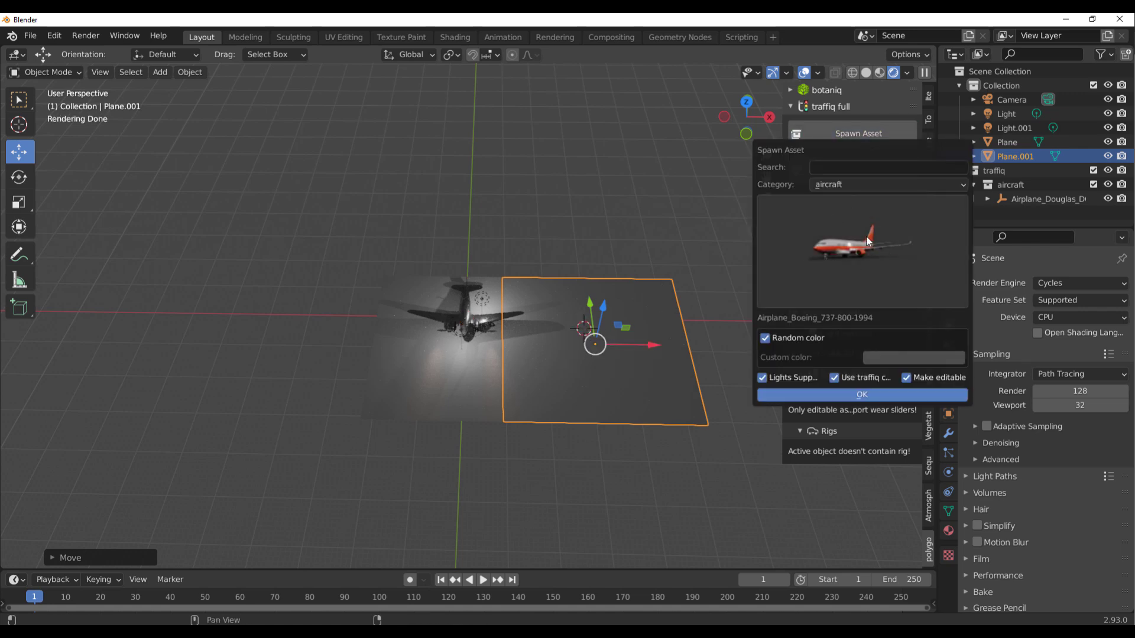
pyautogui.moveTo(826, 394)
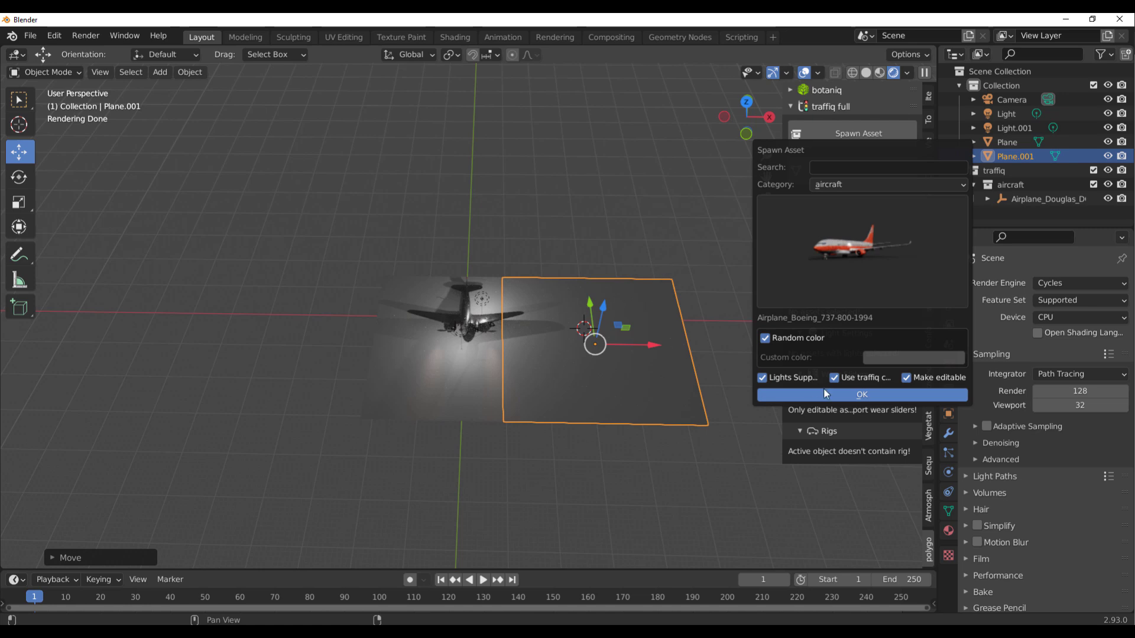
pyautogui.moveTo(471, 290)
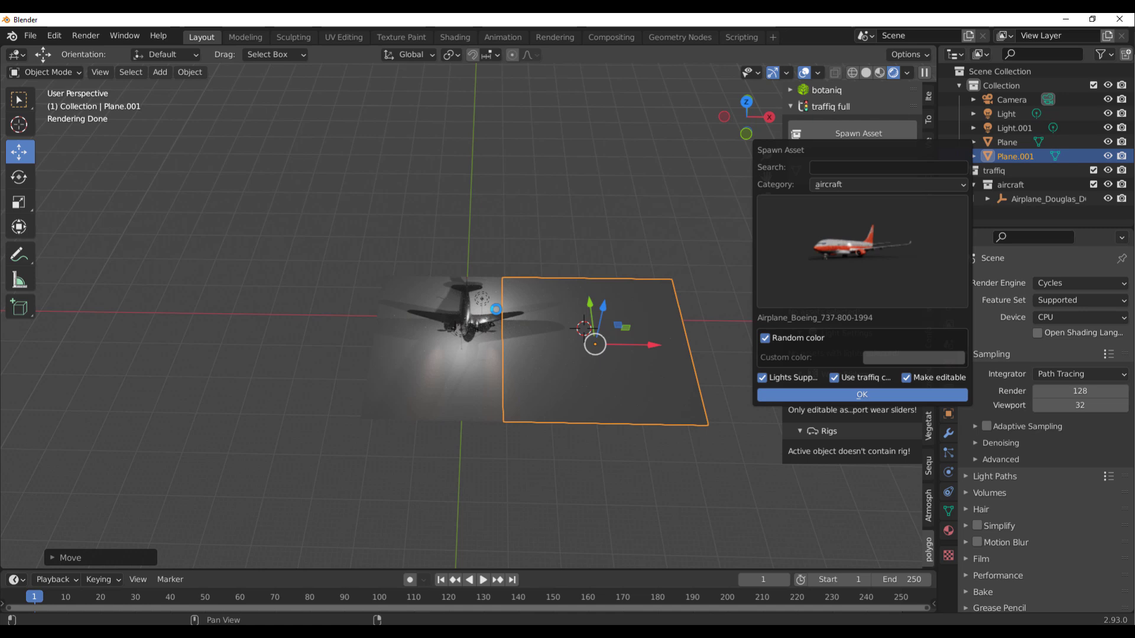
pyautogui.click(861, 395)
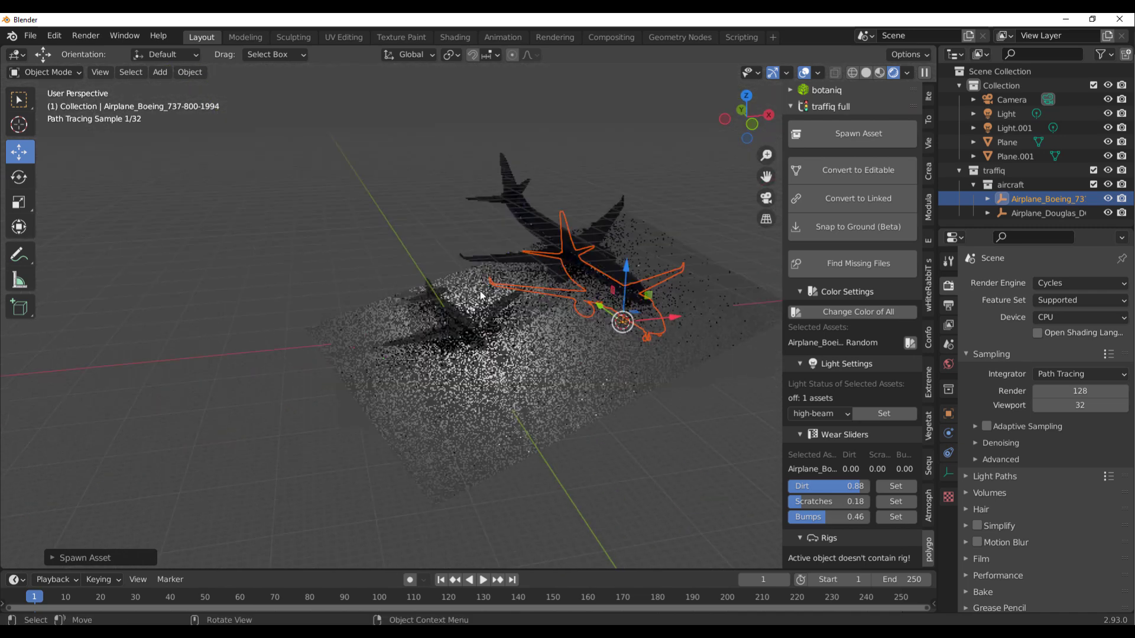
# Duplicate the existing light with Shift+D and move the copy beside the Boeing
pyautogui.click(1006, 113)
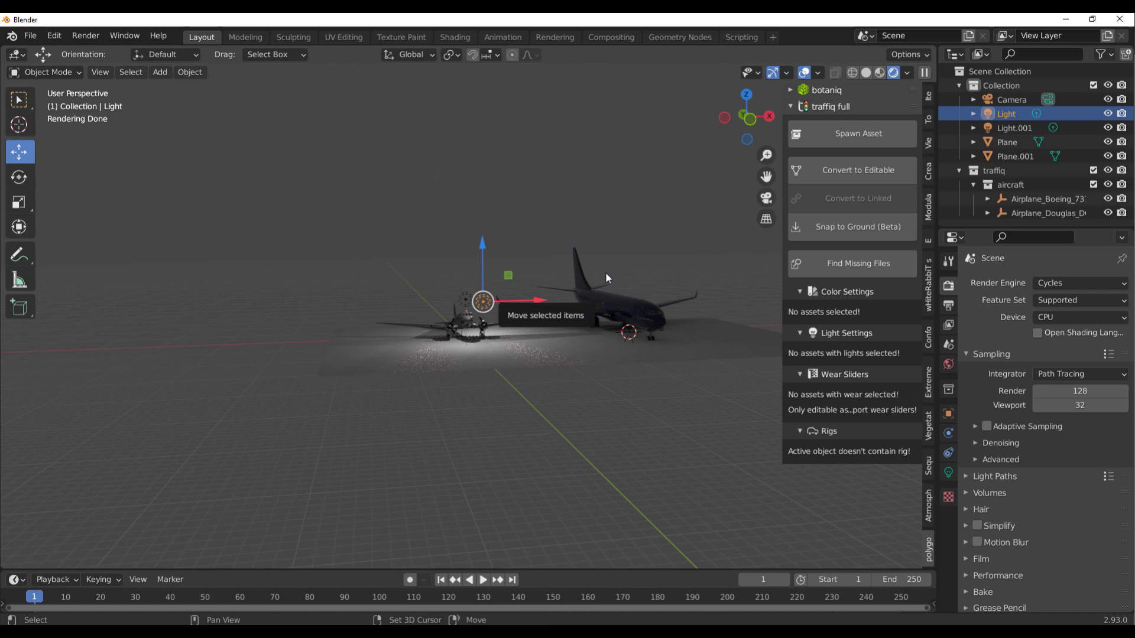
pyautogui.press('shift+d')
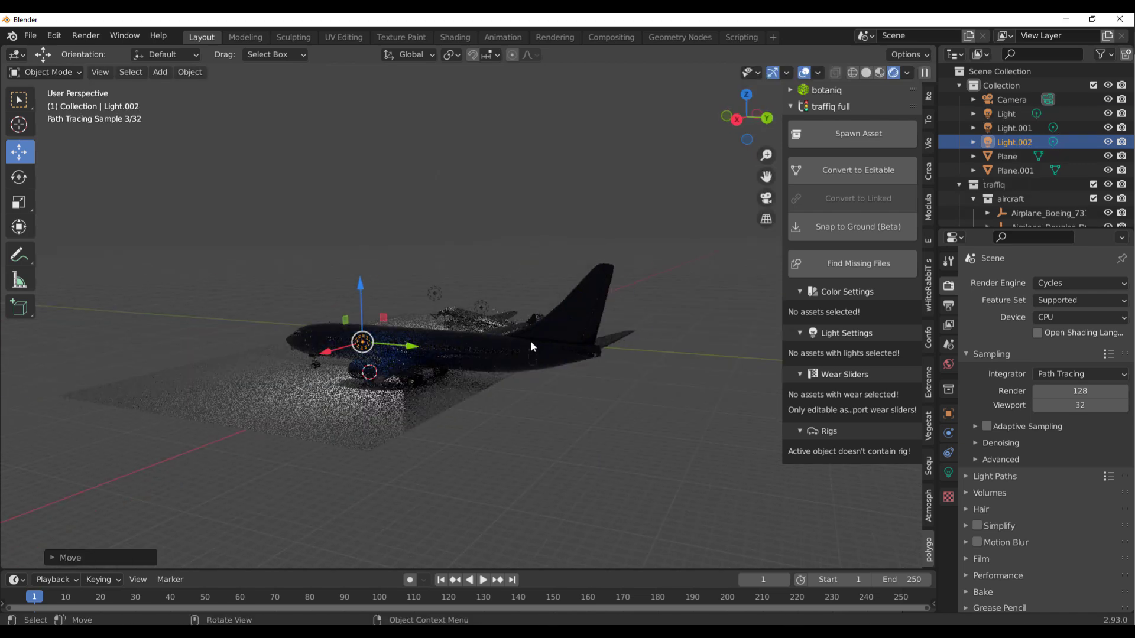
pyautogui.press('g')
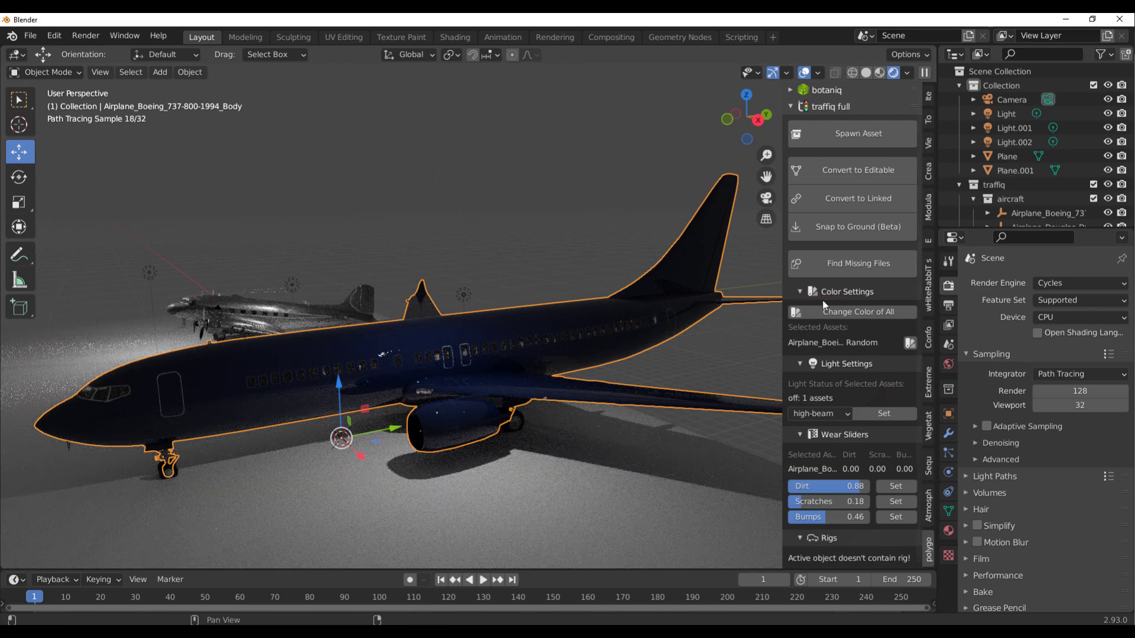
# Disable Random color and give the Boeing a custom paint colour, settling on red
pyautogui.click(854, 312)
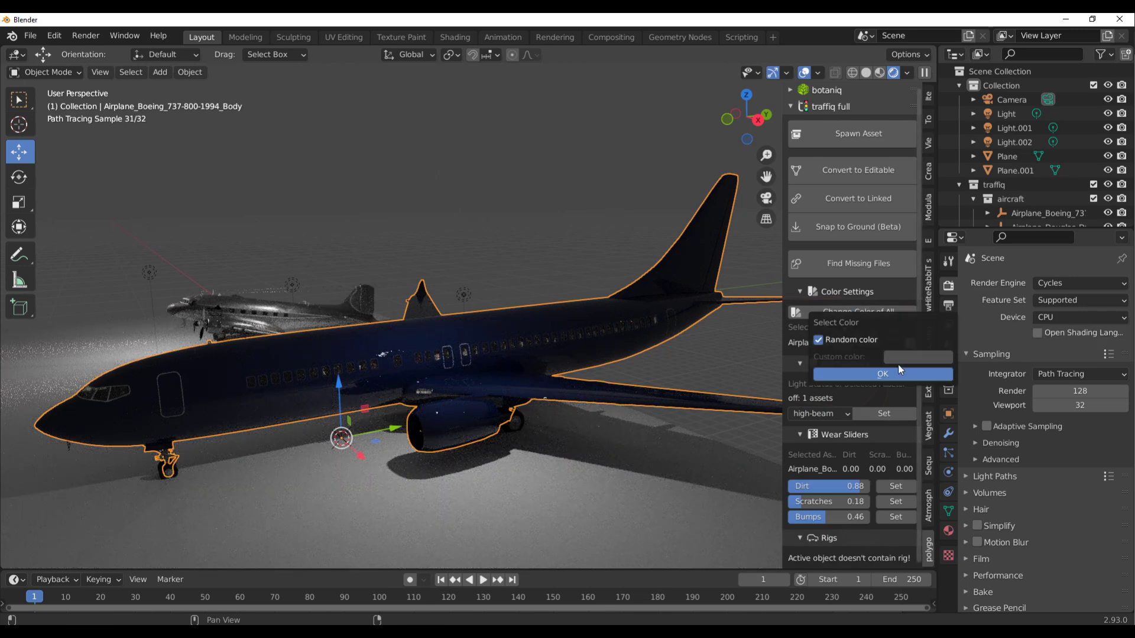
pyautogui.click(818, 341)
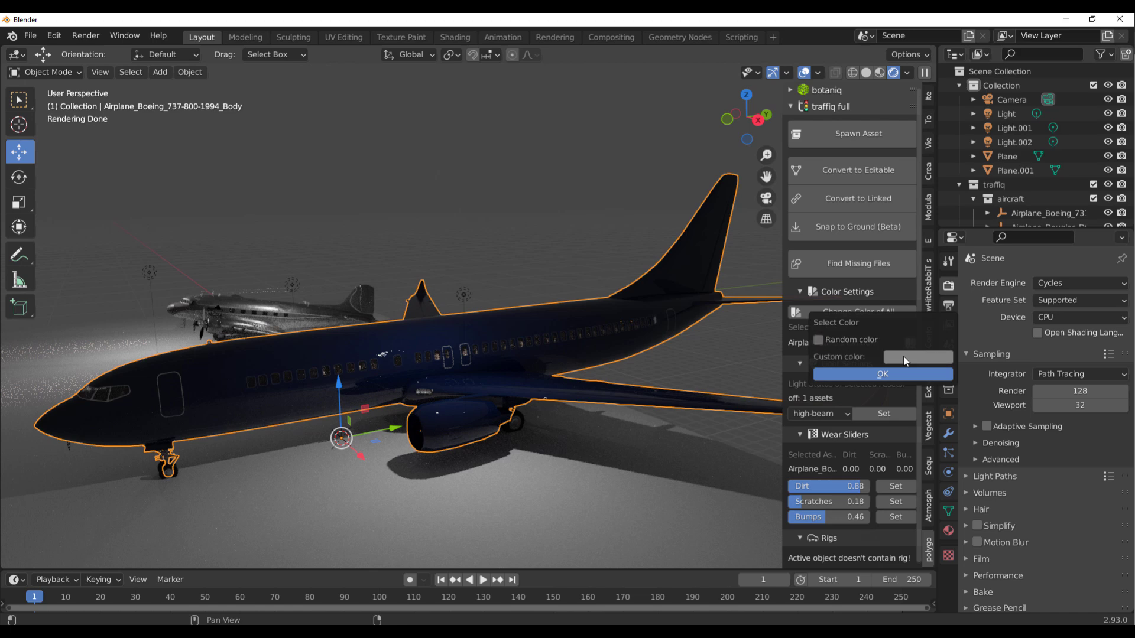
pyautogui.click(917, 358)
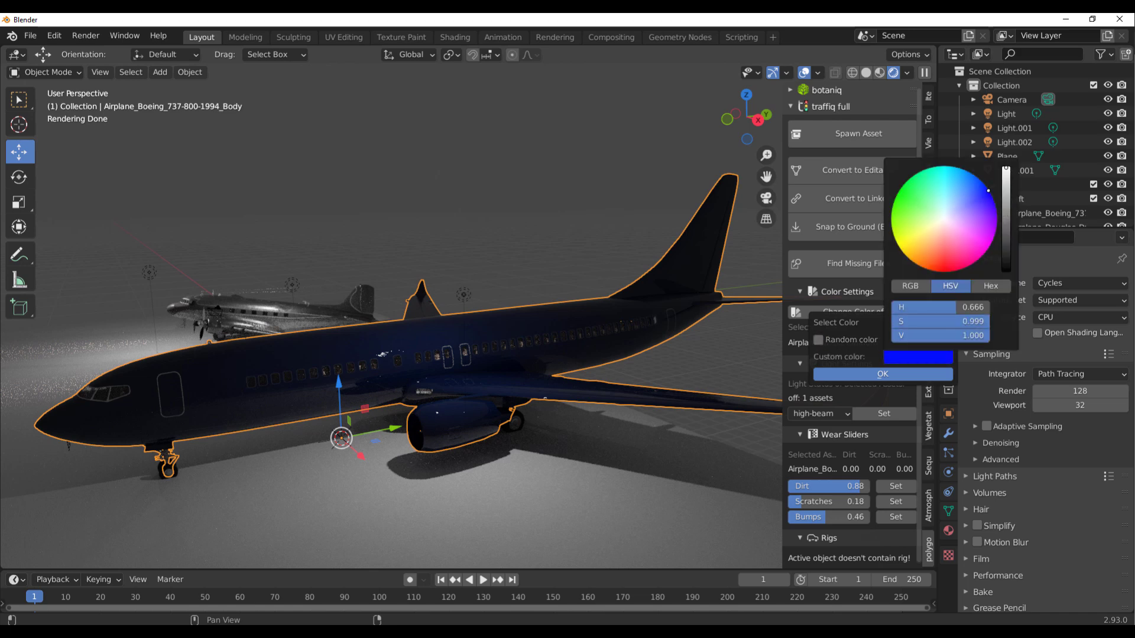
pyautogui.click(904, 187)
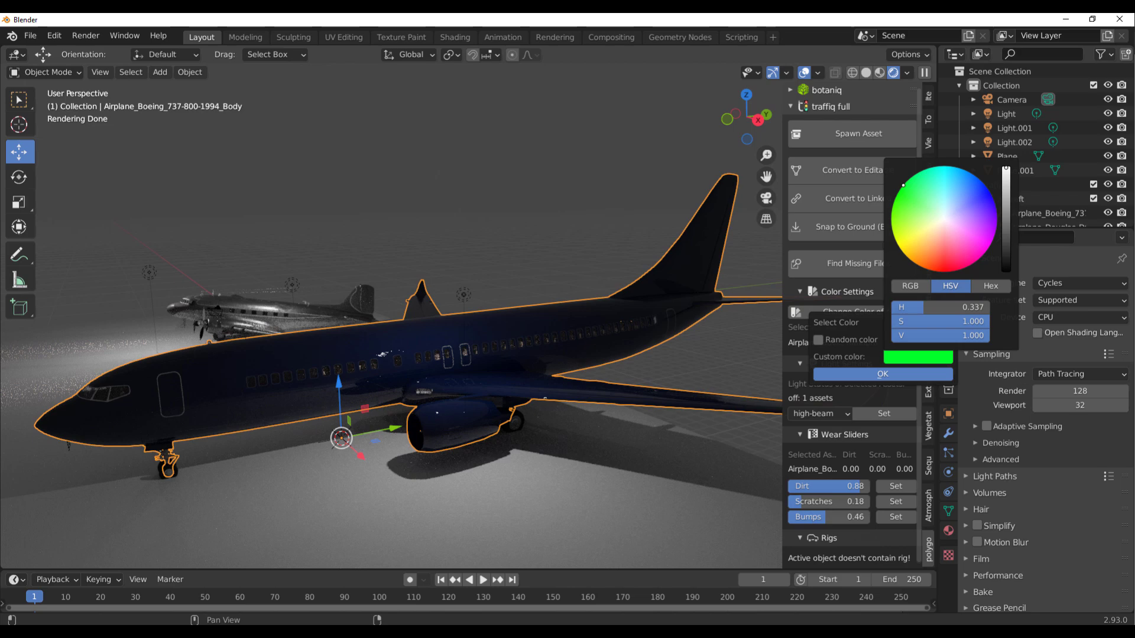
pyautogui.click(881, 374)
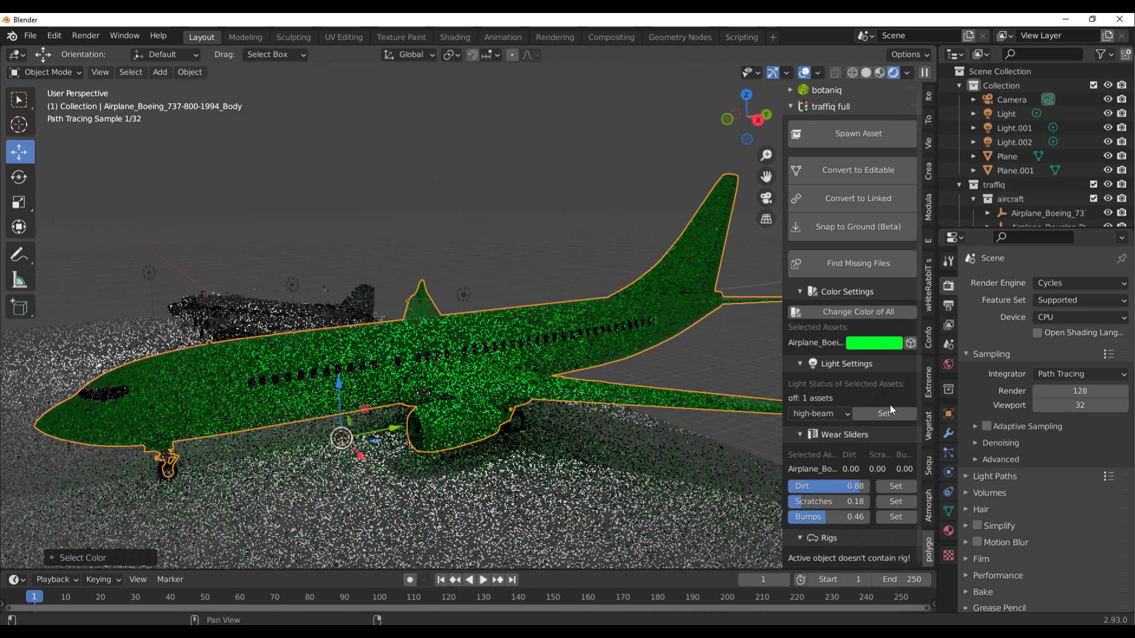
pyautogui.click(874, 342)
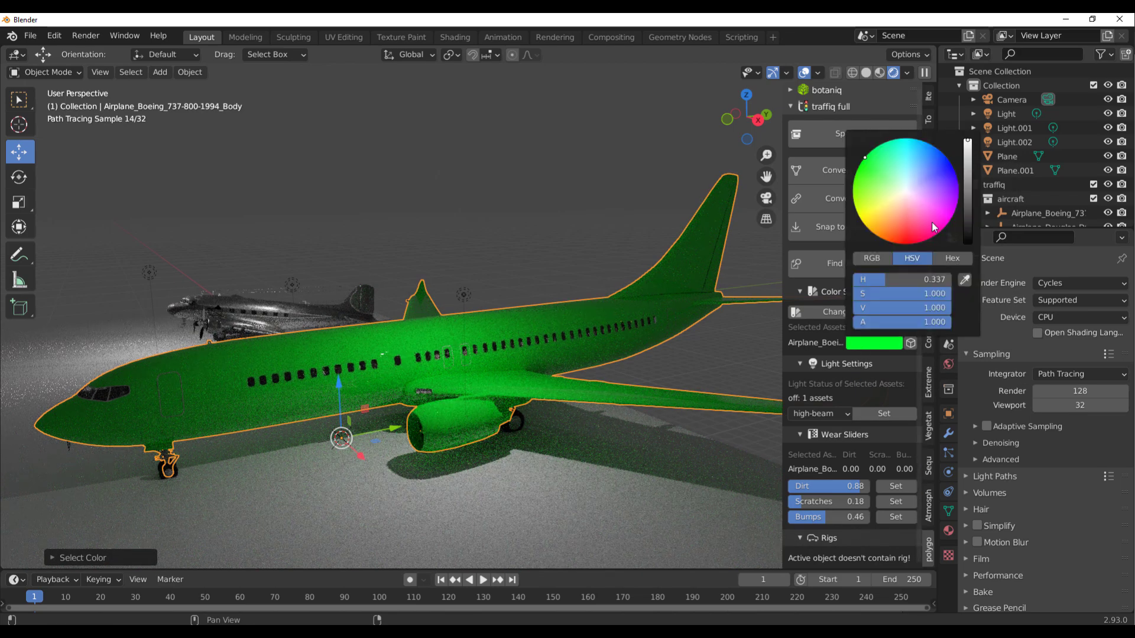
pyautogui.click(899, 234)
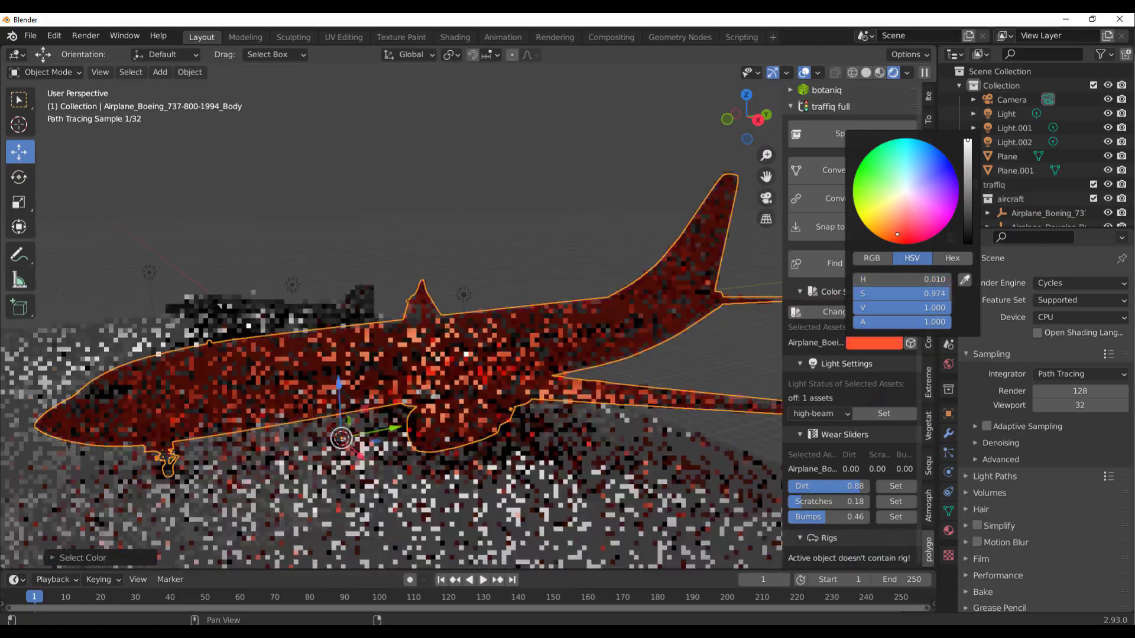
pyautogui.click(907, 204)
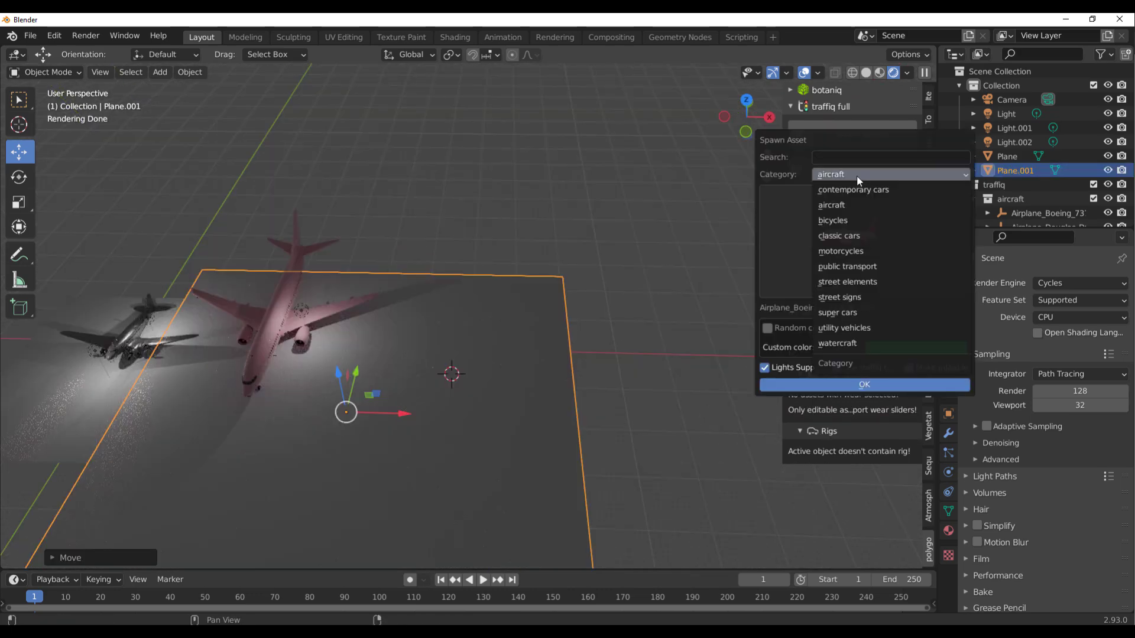
pyautogui.moveTo(844, 329)
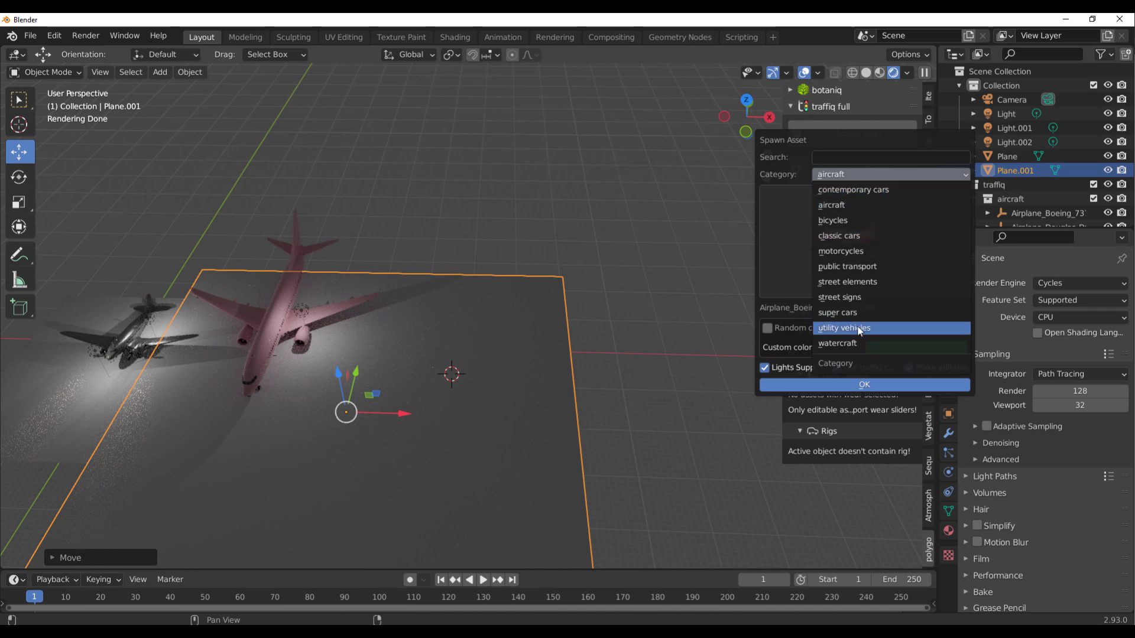
# Spawn Ferry Moskva 1969 from the watercraft category with Random color ticked
pyautogui.click(837, 343)
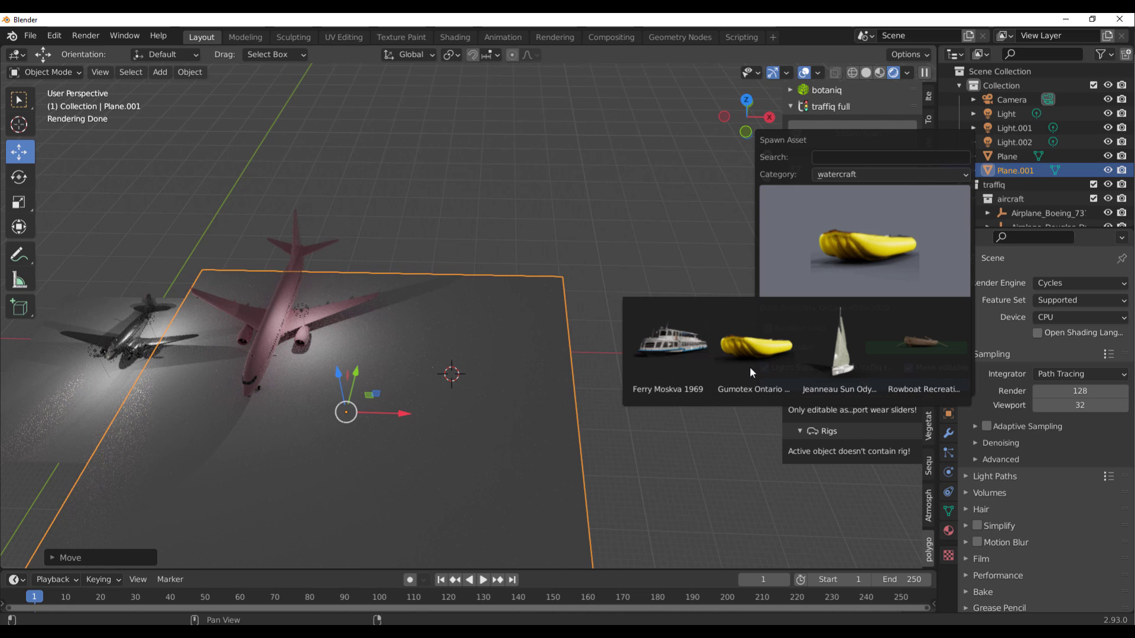
pyautogui.click(666, 345)
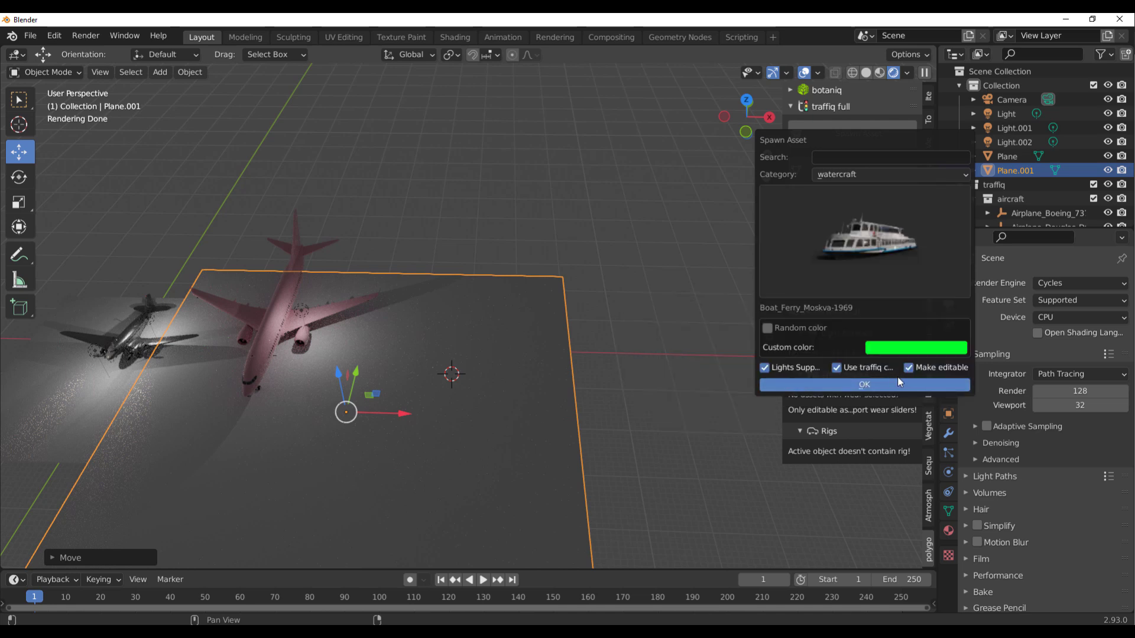
pyautogui.click(767, 328)
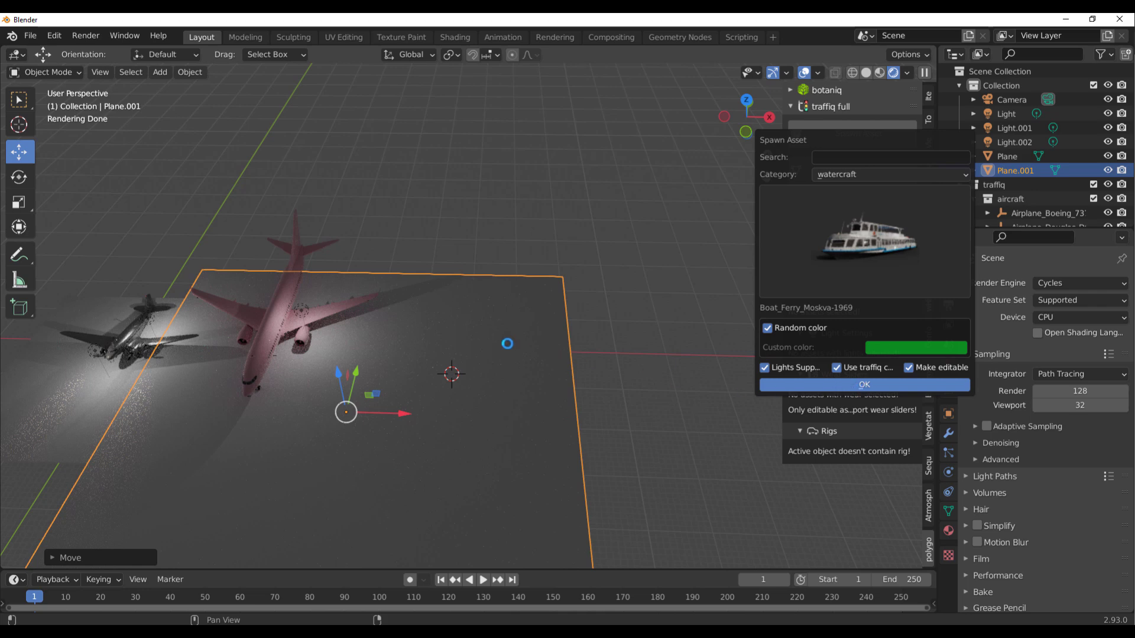
pyautogui.click(863, 384)
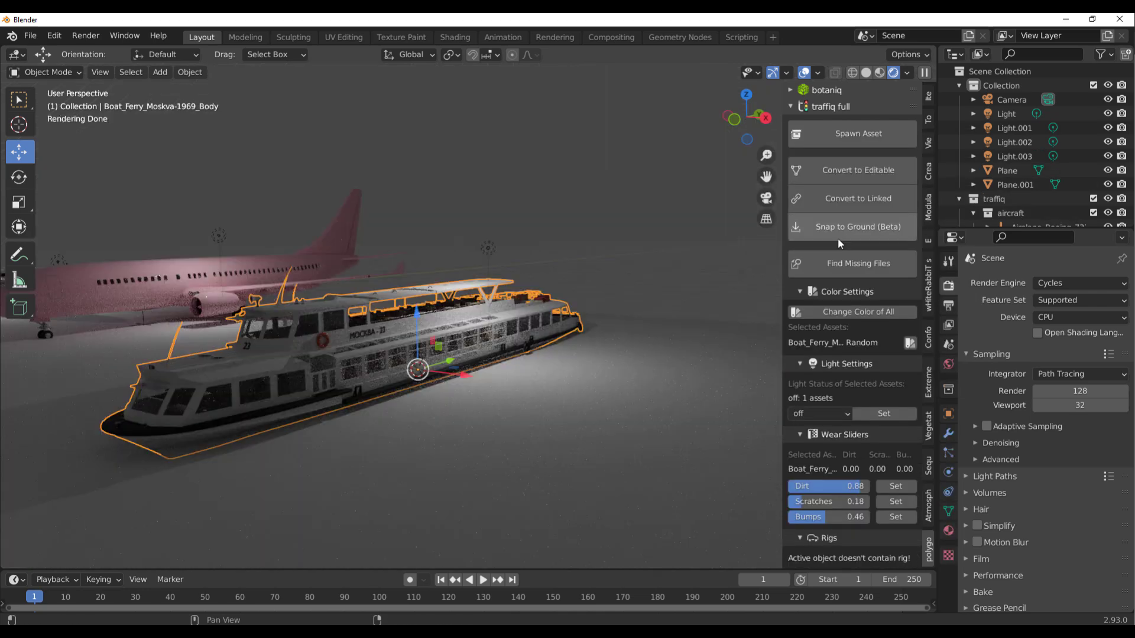
pyautogui.moveTo(889, 467)
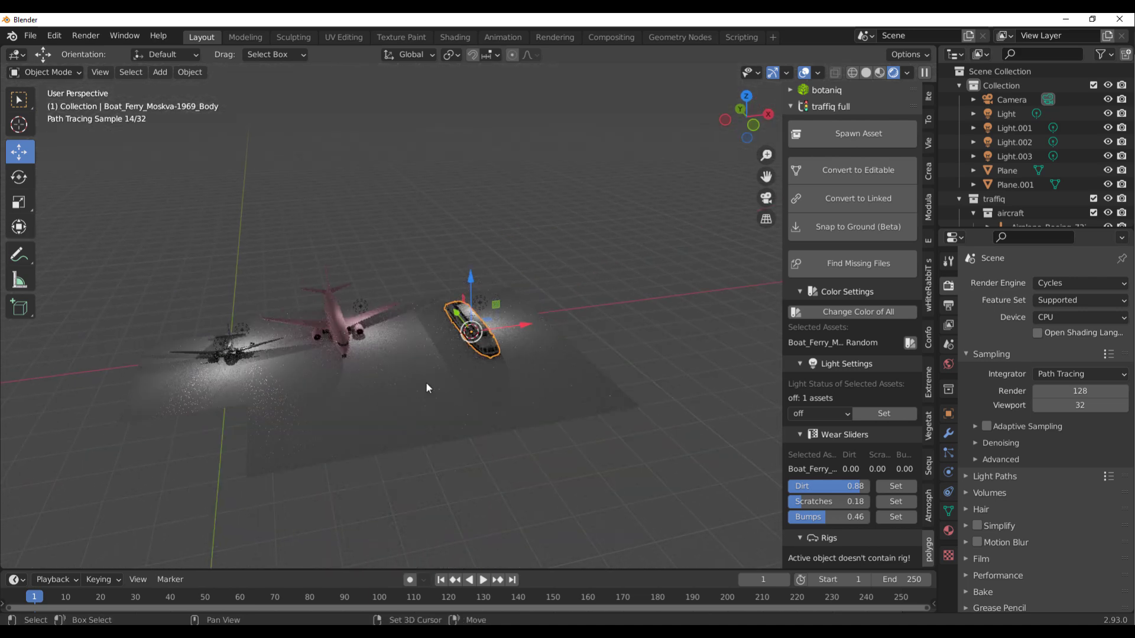
# Place the 3D cursor on the ground beside the ferry for the next vehicle
pyautogui.click(858, 133)
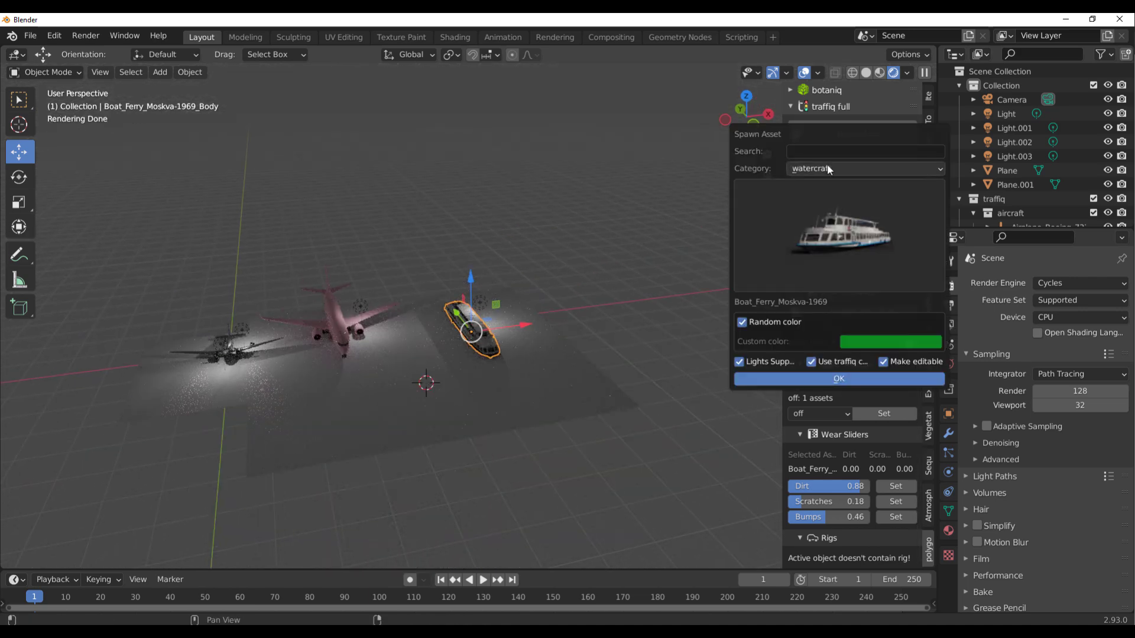
# Preview traffiq categories: contemporary cars, public transport, street elements and bicycles
pyautogui.click(865, 168)
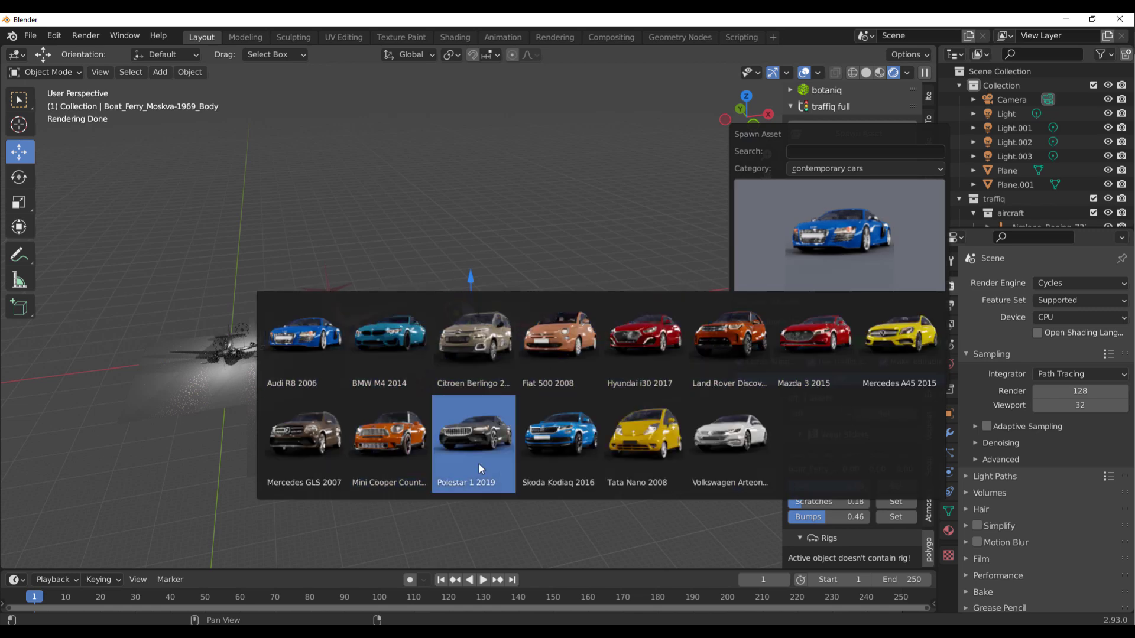
pyautogui.moveTo(491, 446)
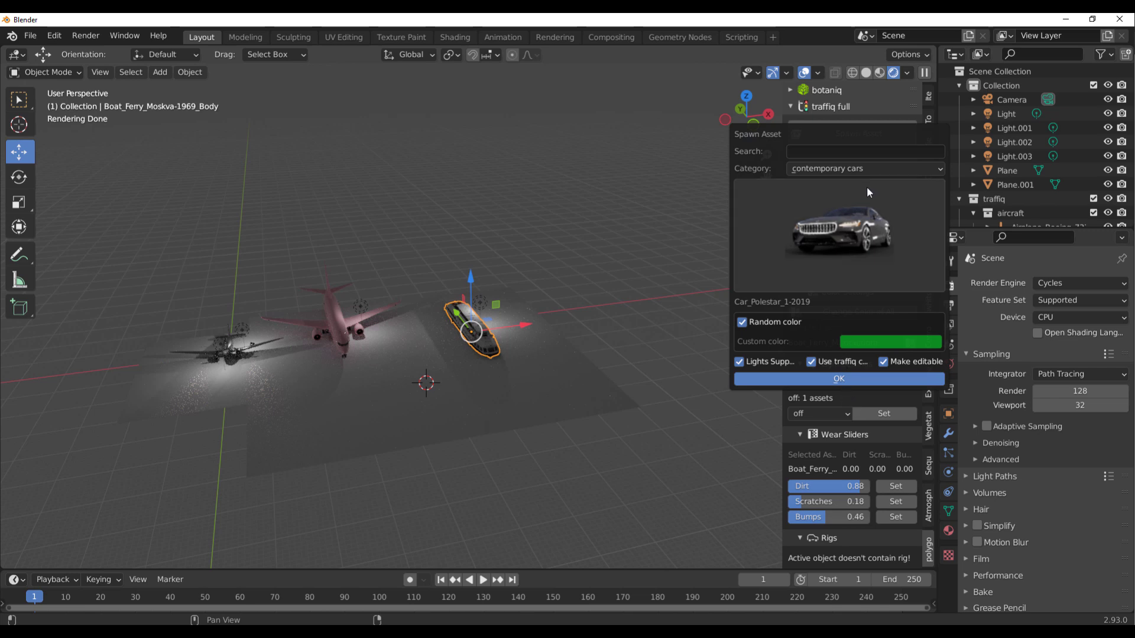
pyautogui.click(863, 168)
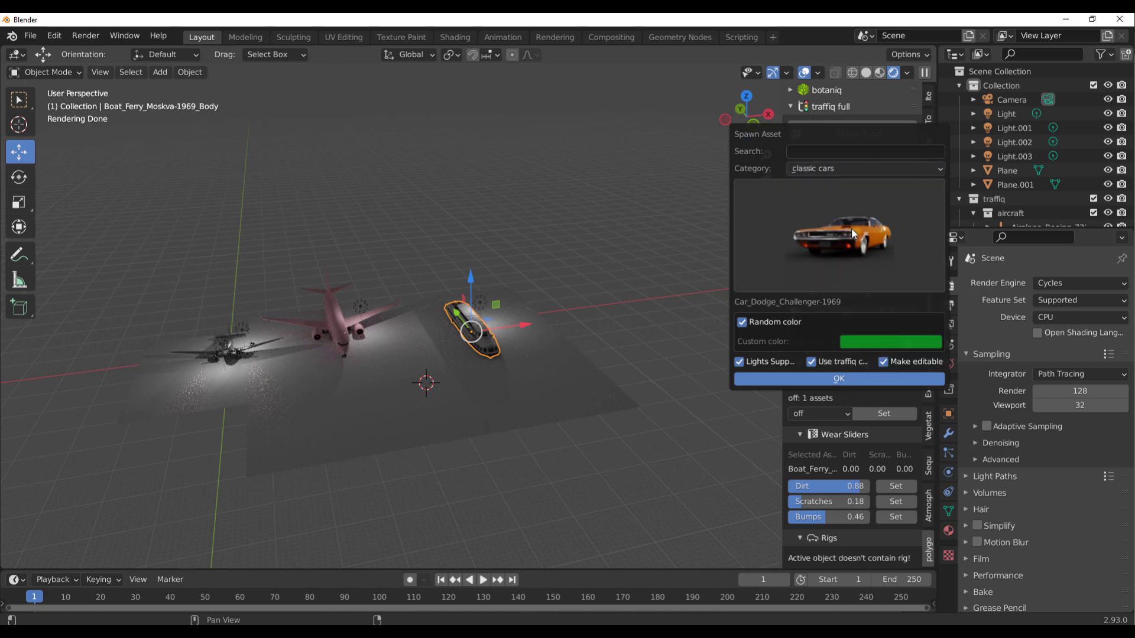
pyautogui.click(864, 167)
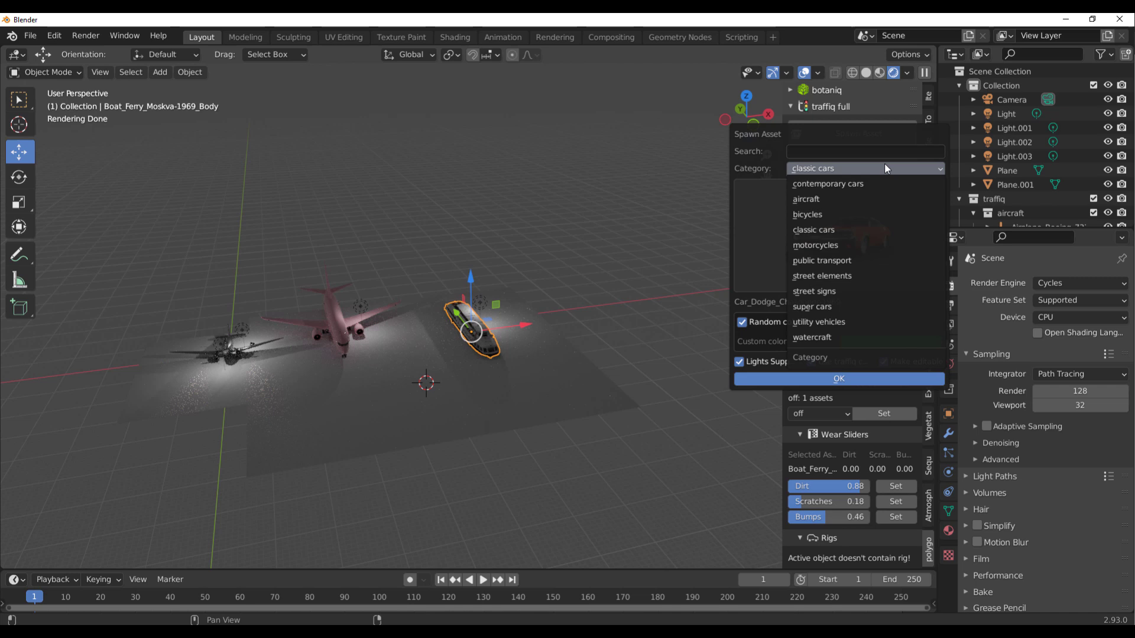
pyautogui.click(823, 260)
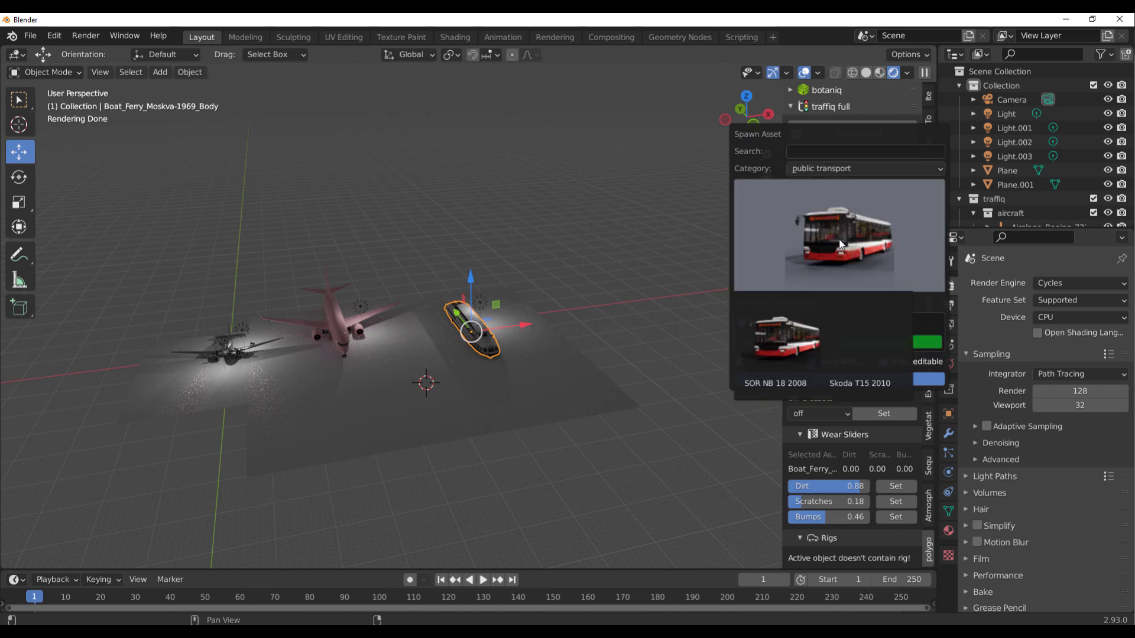
pyautogui.click(865, 168)
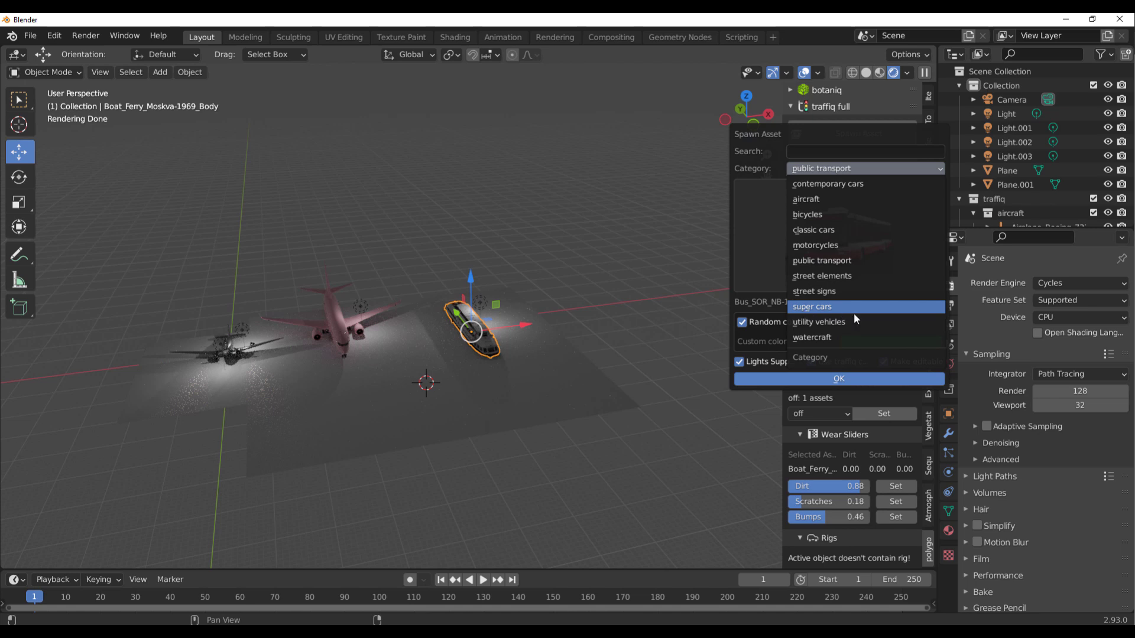
pyautogui.click(822, 276)
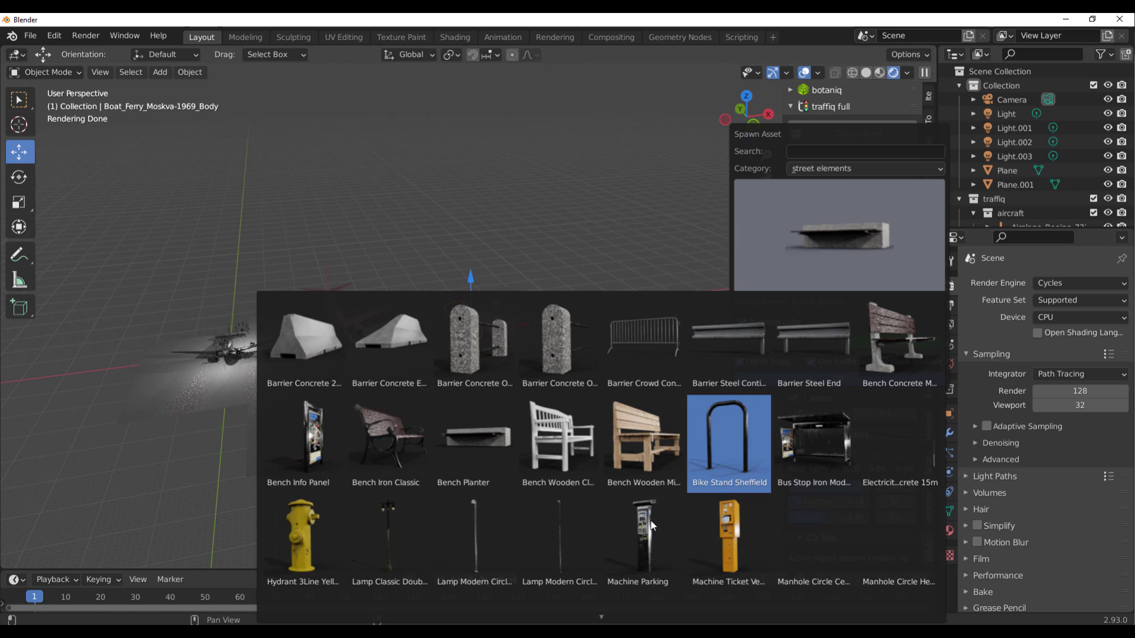
pyautogui.click(864, 168)
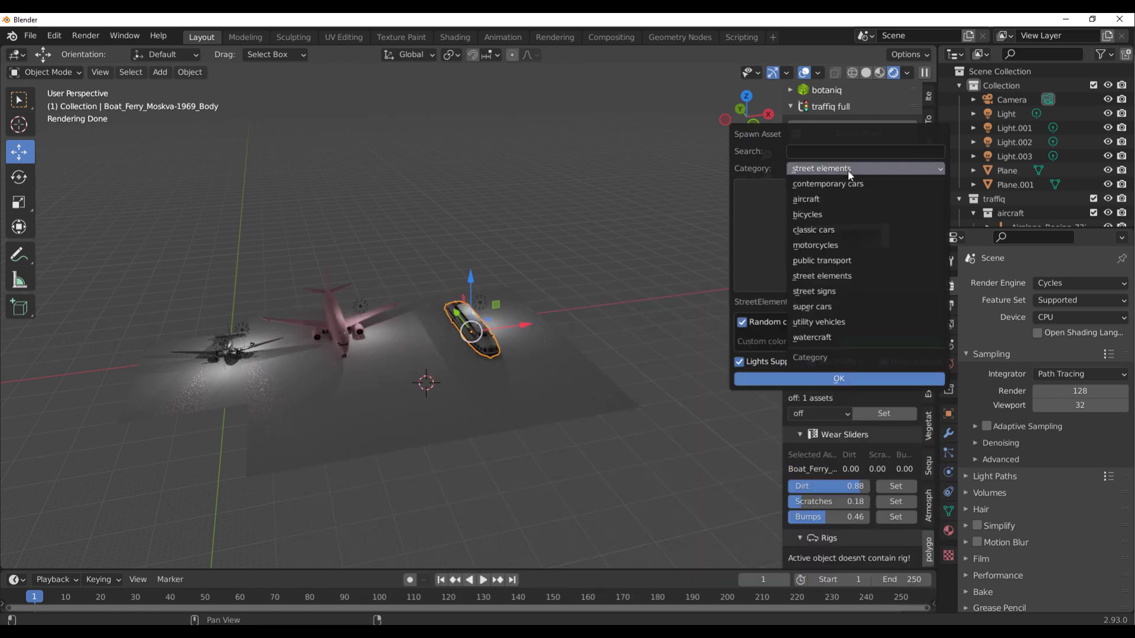
pyautogui.click(808, 214)
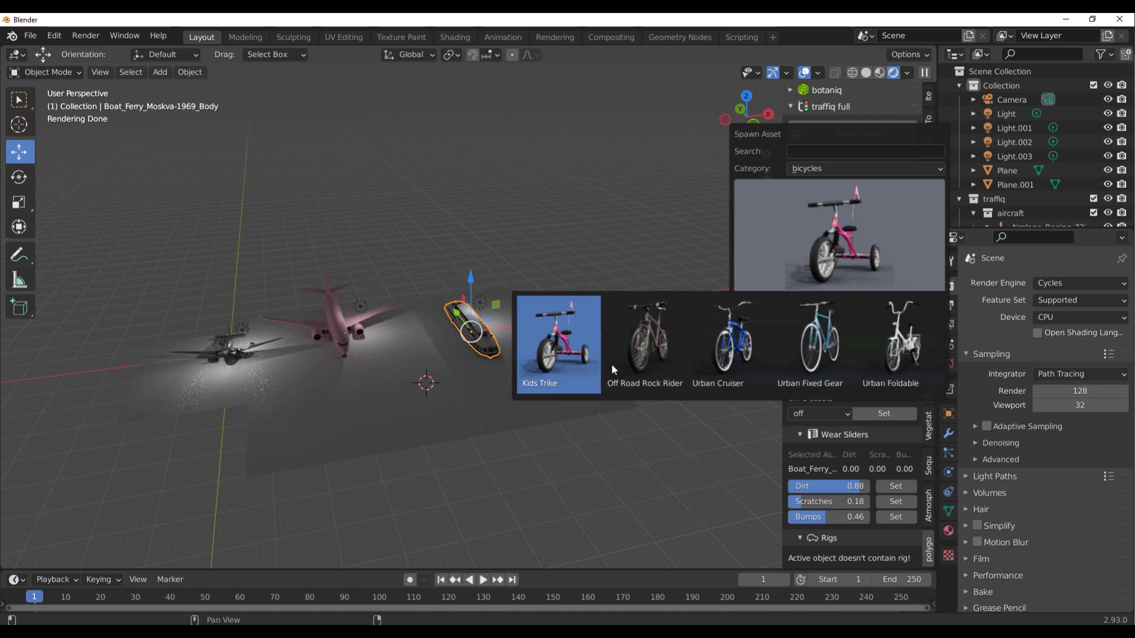
pyautogui.click(865, 168)
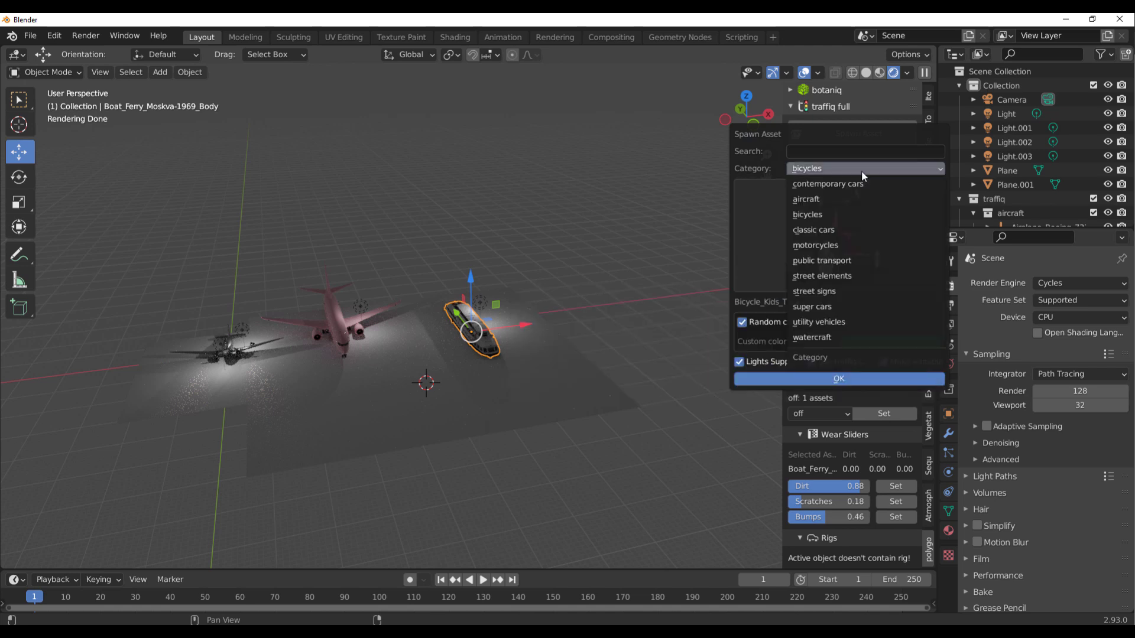
pyautogui.moveTo(830, 230)
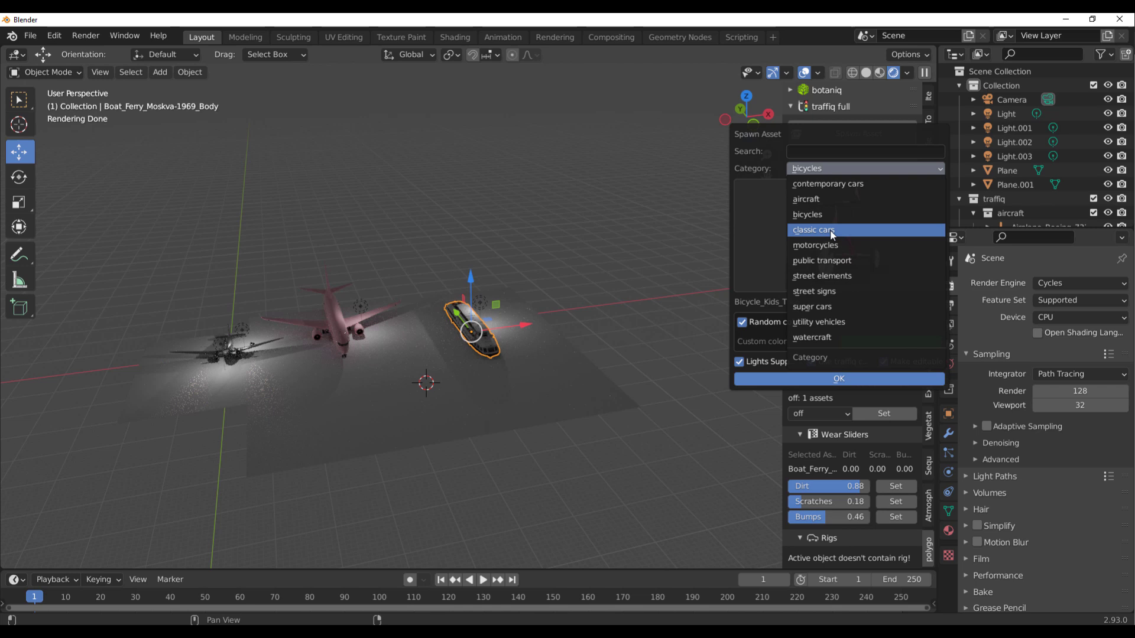
# Spawn the Ford Mustang 1965 from the classic cars category
pyautogui.click(813, 230)
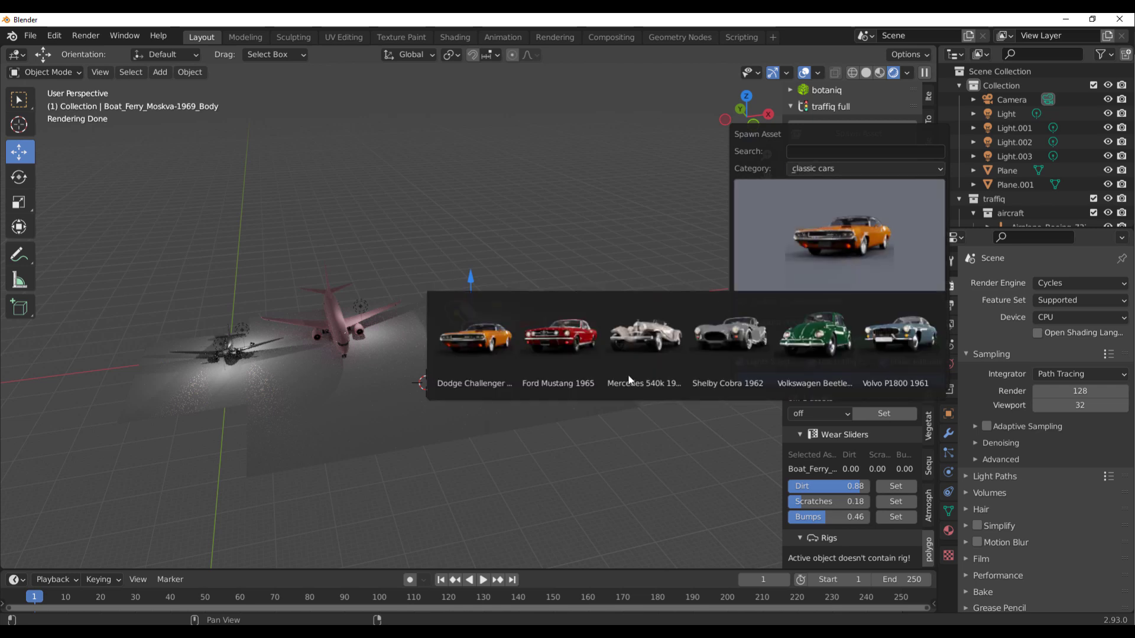
pyautogui.click(643, 335)
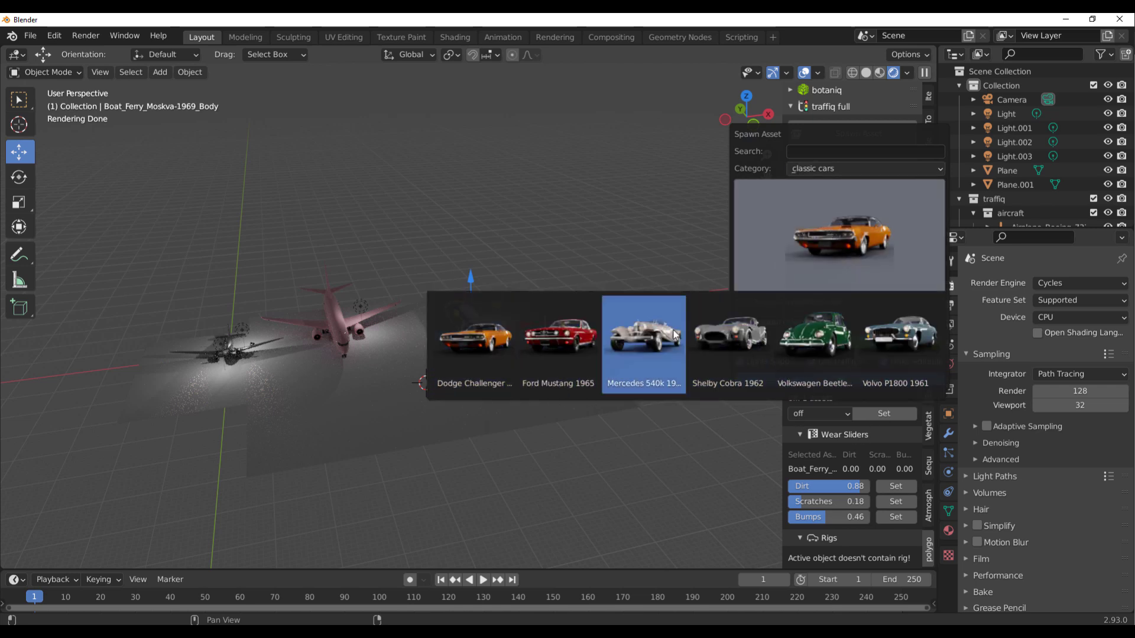
pyautogui.click(557, 344)
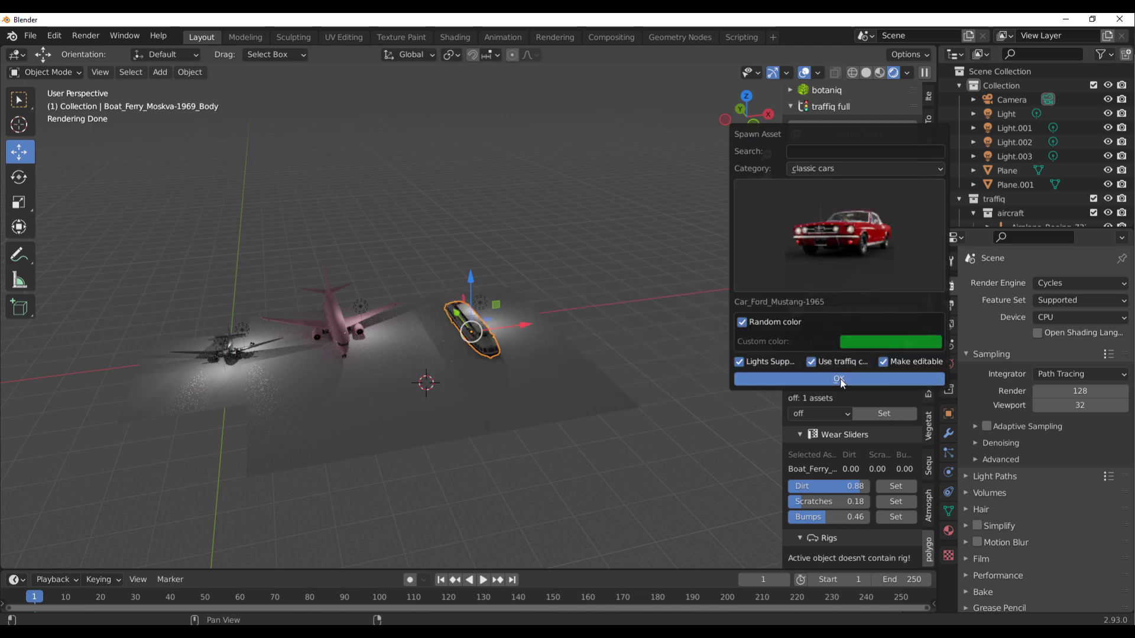
pyautogui.click(839, 380)
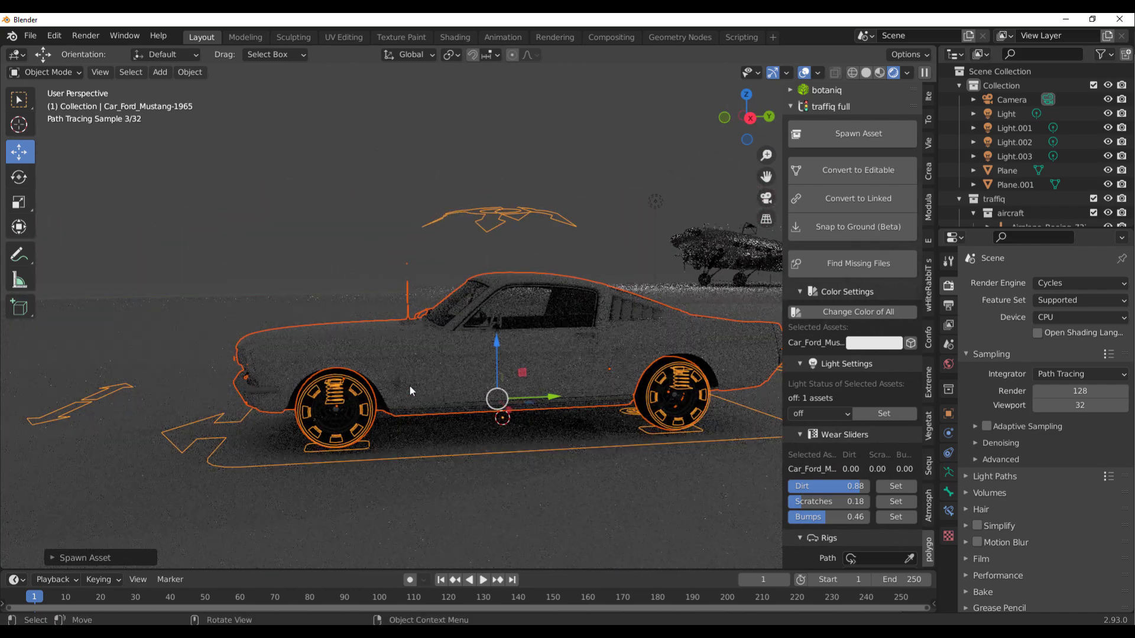
# Select the Mustang's car body and show the interaction mode list
pyautogui.click(565, 286)
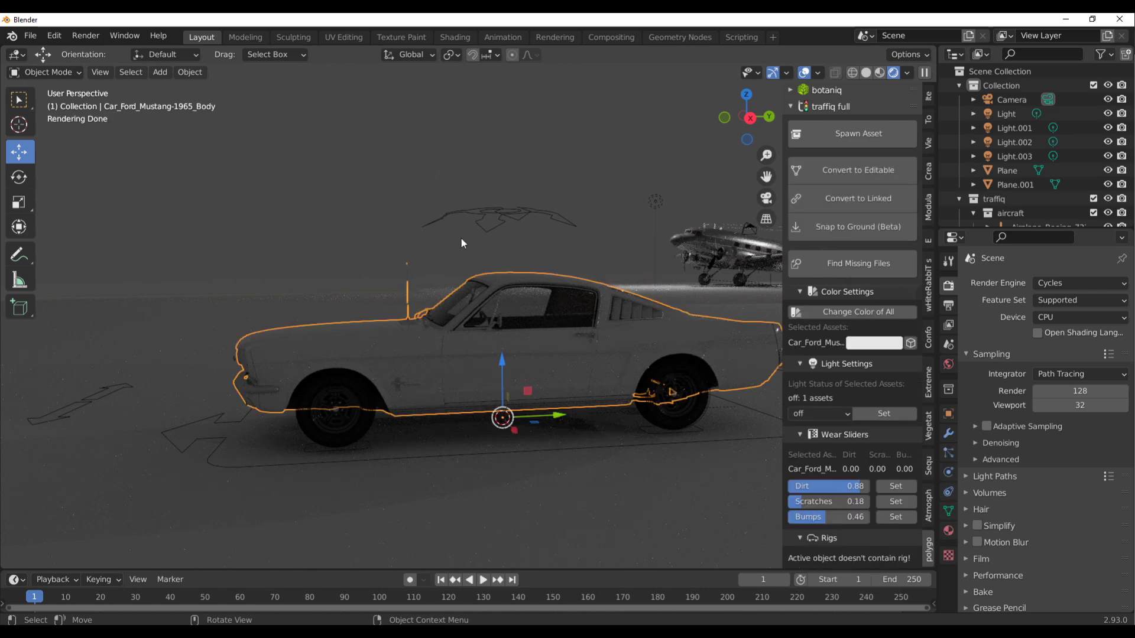
pyautogui.click(47, 71)
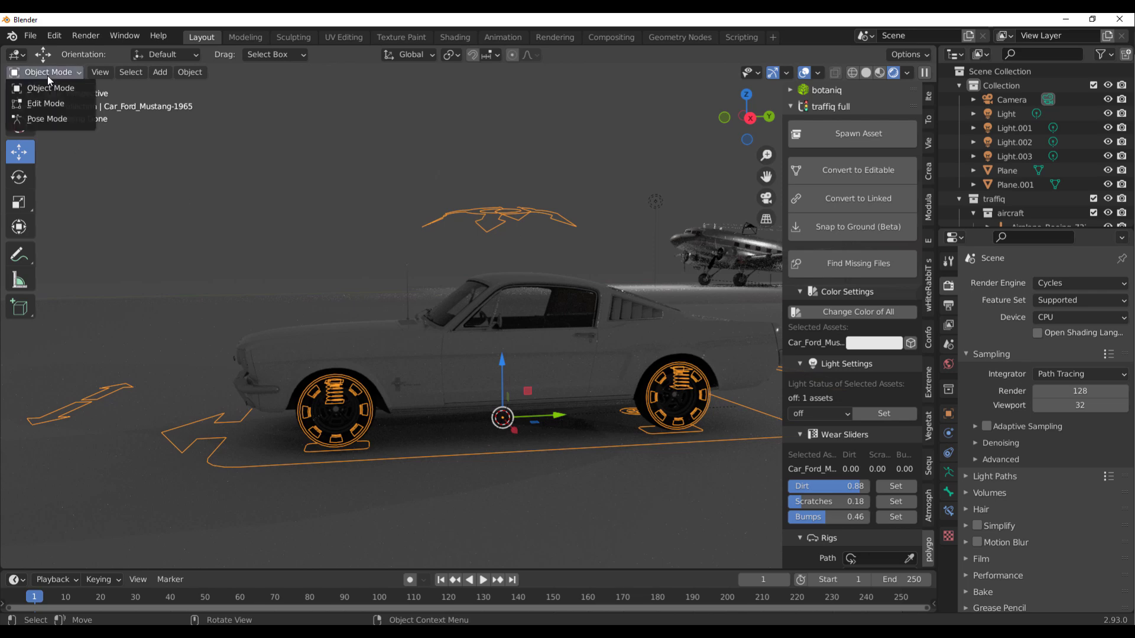
# Put the Mustang rig into Pose Mode and scroll the traffiq sidebar
pyautogui.click(47, 119)
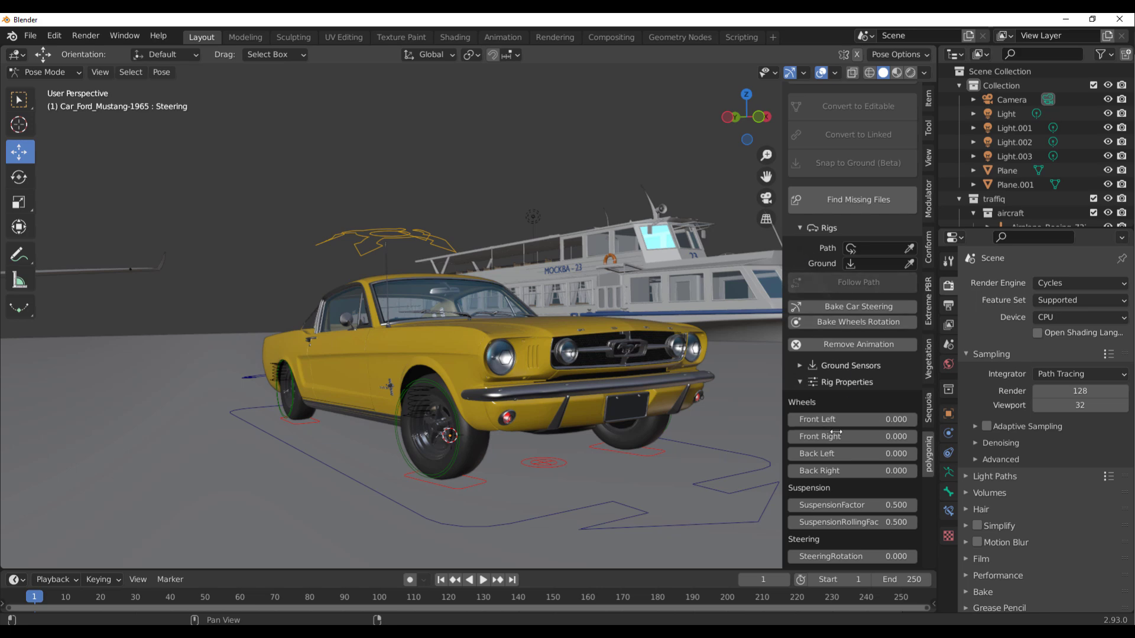
pyautogui.moveTo(905, 390)
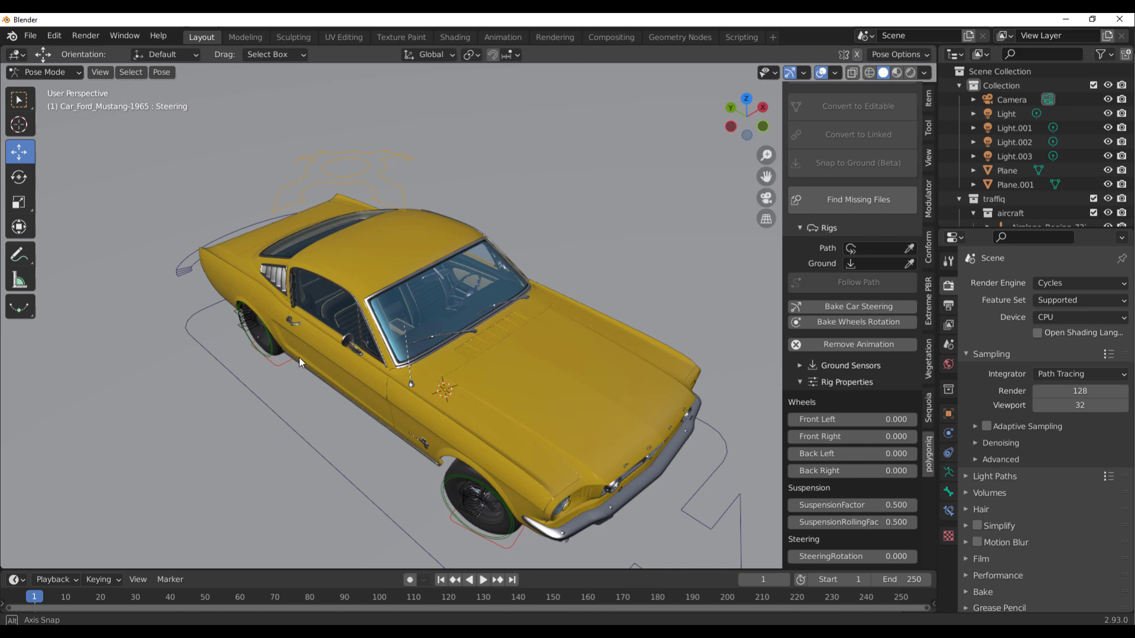
pyautogui.scroll(-3)
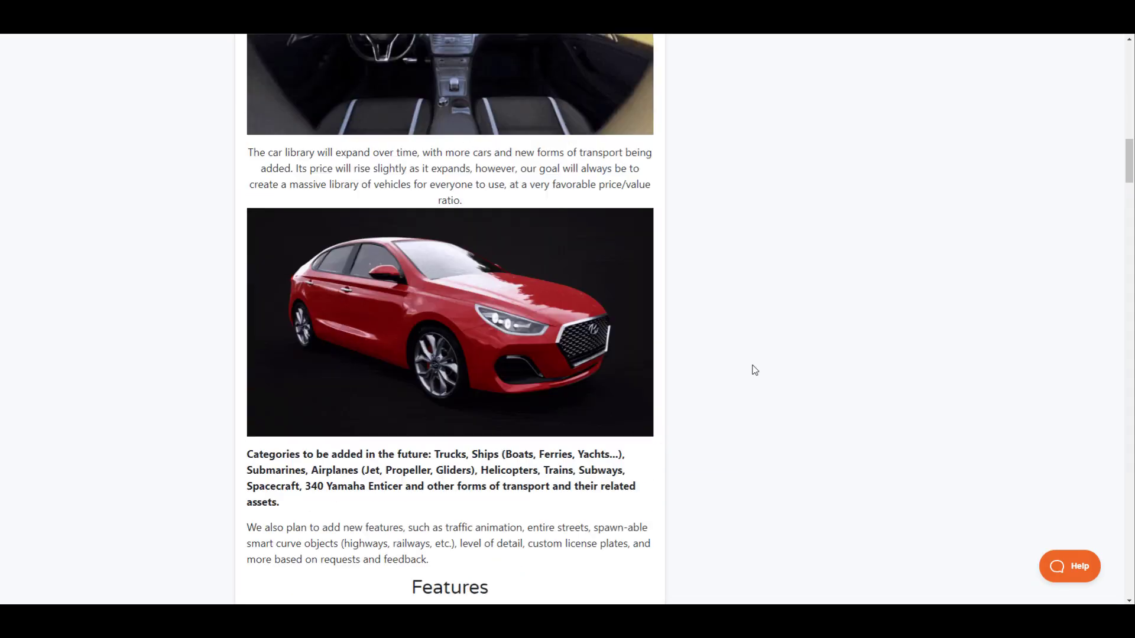
# Scroll through the traffiq Rigged Cars product page and return to its top
pyautogui.scroll(3)
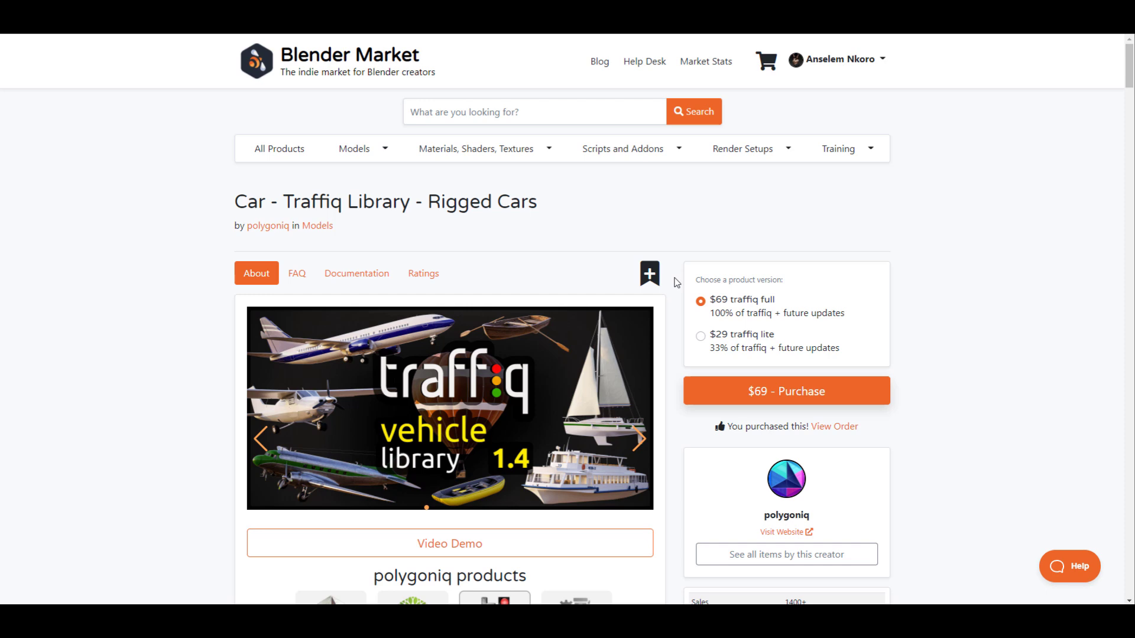
pyautogui.scroll(-3)
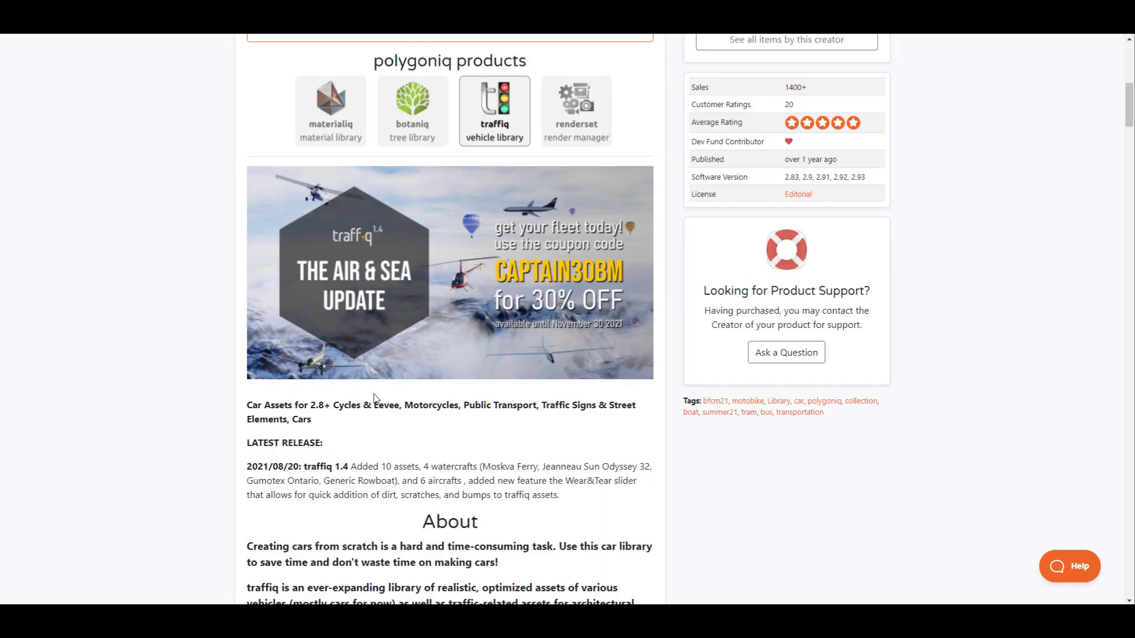
pyautogui.scroll(3)
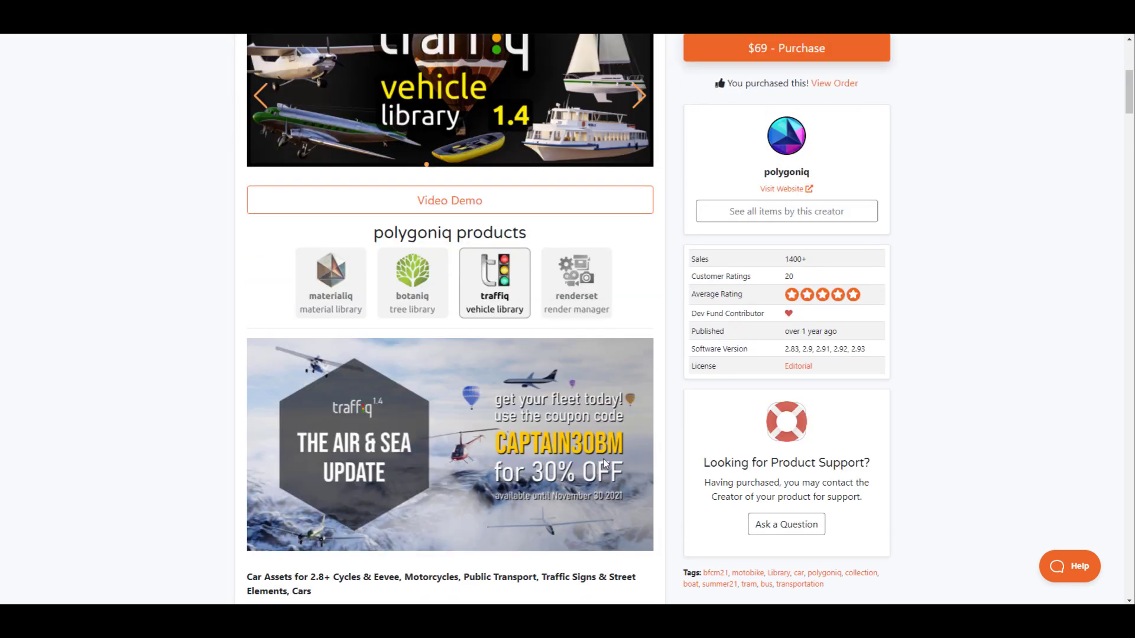
pyautogui.moveTo(431, 281)
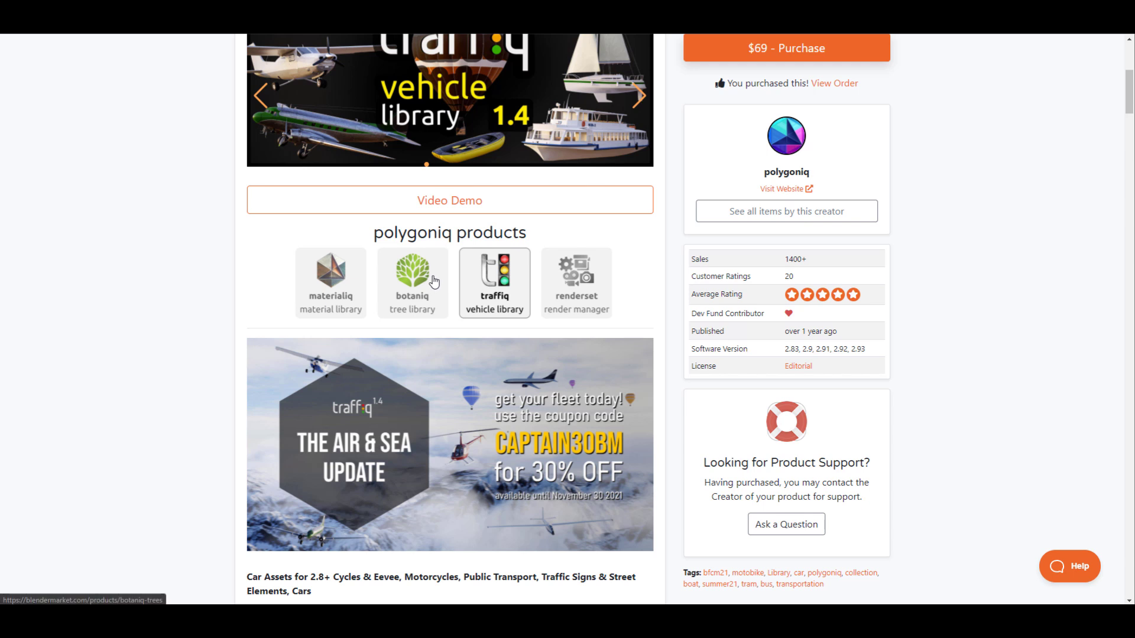
pyautogui.moveTo(542, 451)
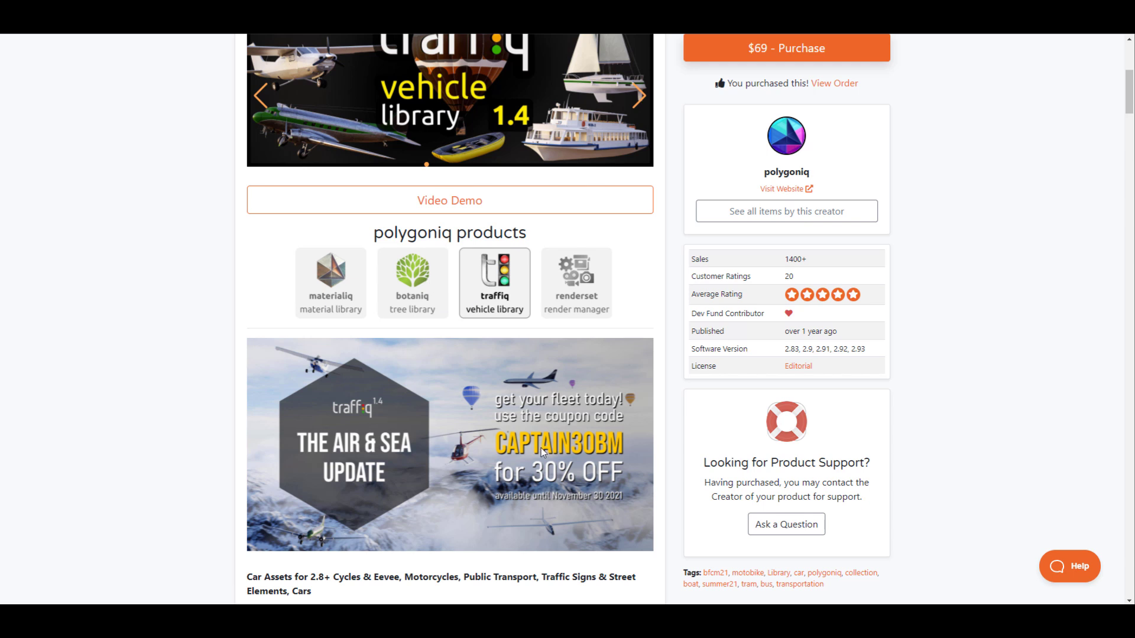
pyautogui.moveTo(740, 423)
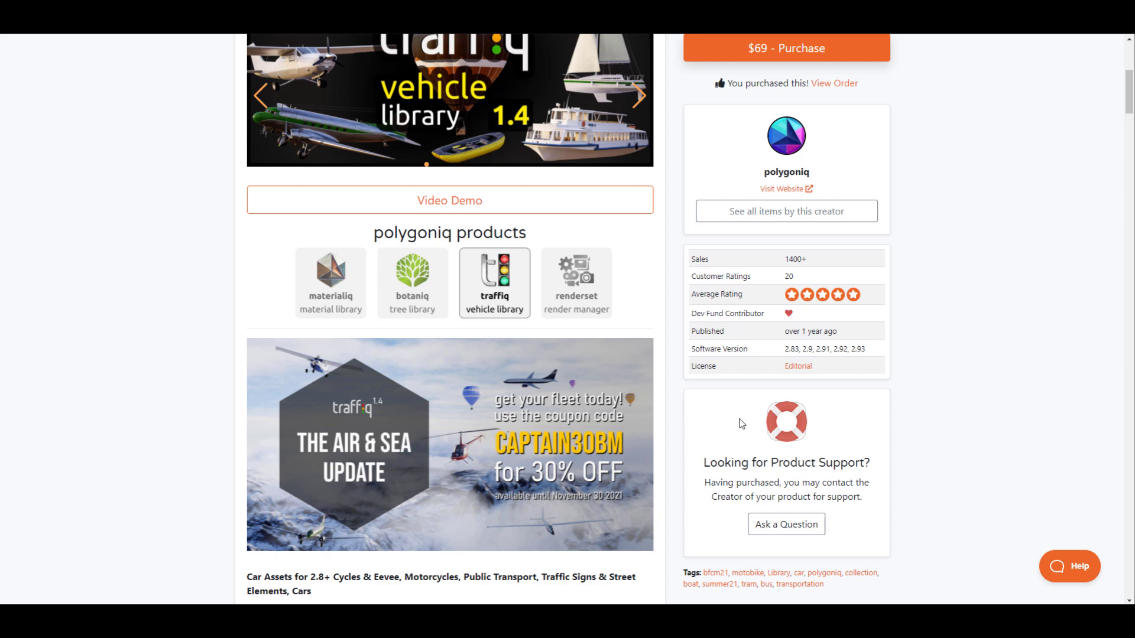
pyautogui.moveTo(636, 448)
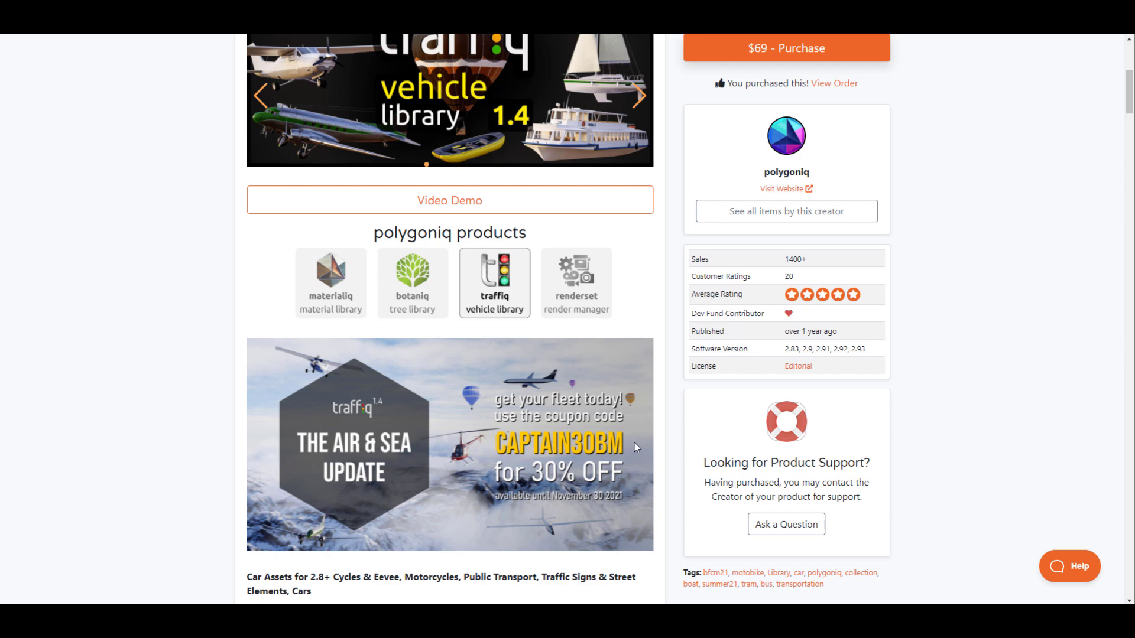
pyautogui.scroll(3)
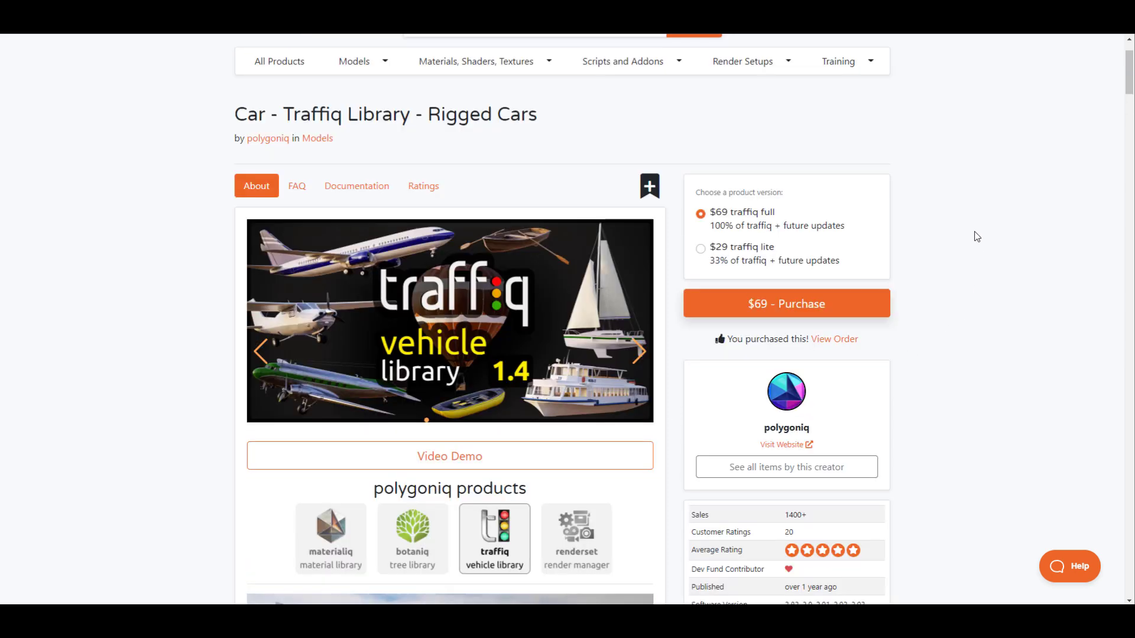
pyautogui.scroll(3)
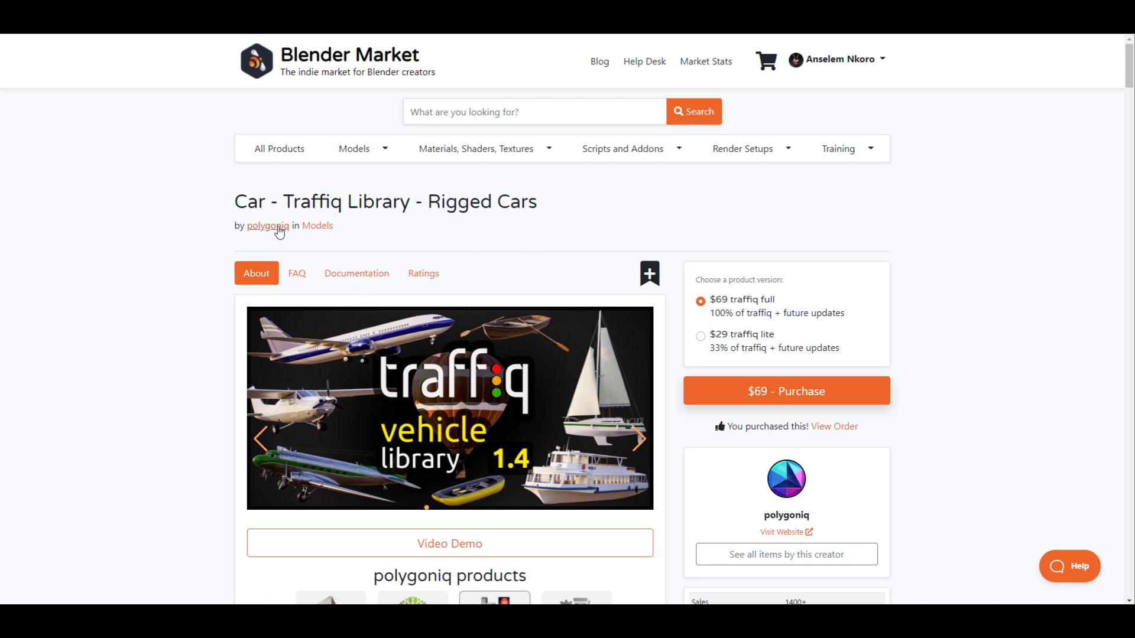
pyautogui.moveTo(268, 226)
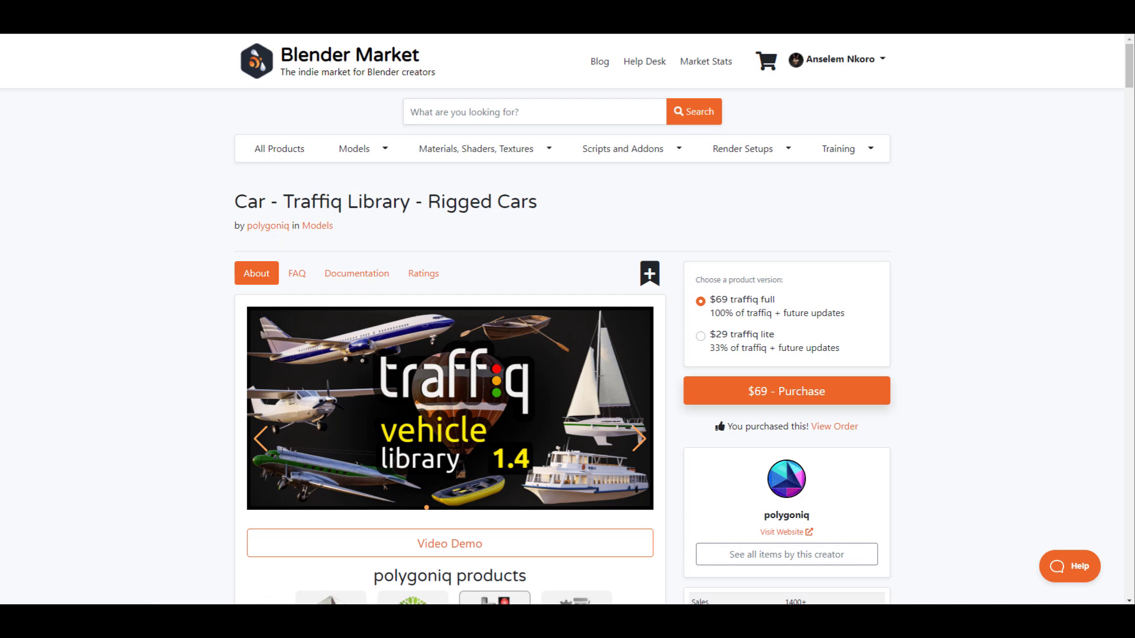
# Go to polygoniq's creator page and browse its product grid
pyautogui.click(786, 555)
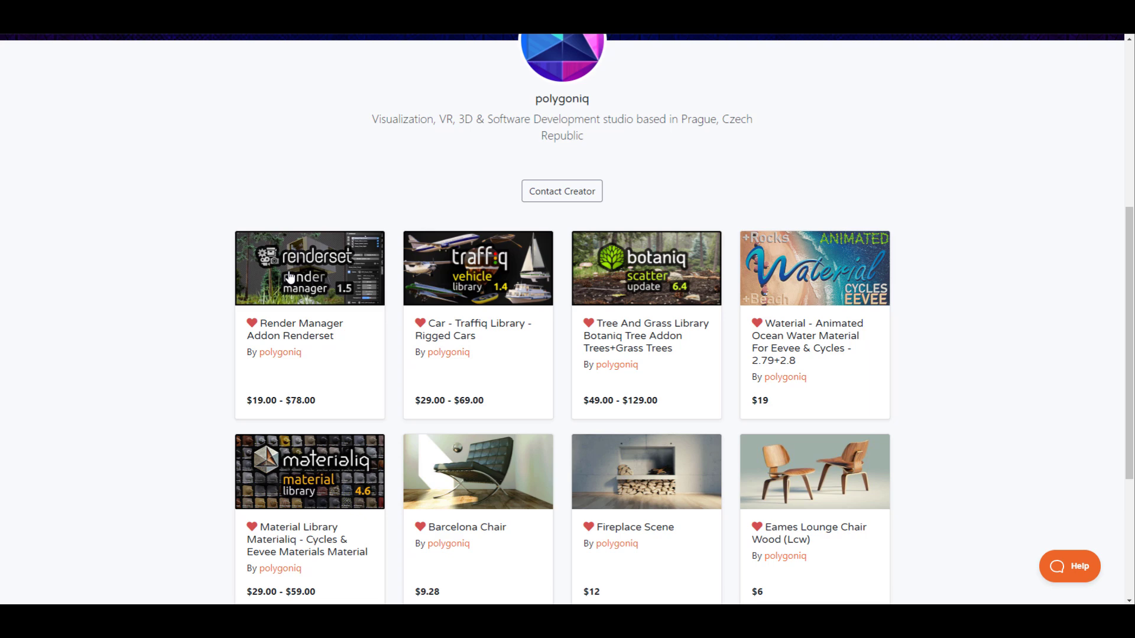
pyautogui.scroll(-3)
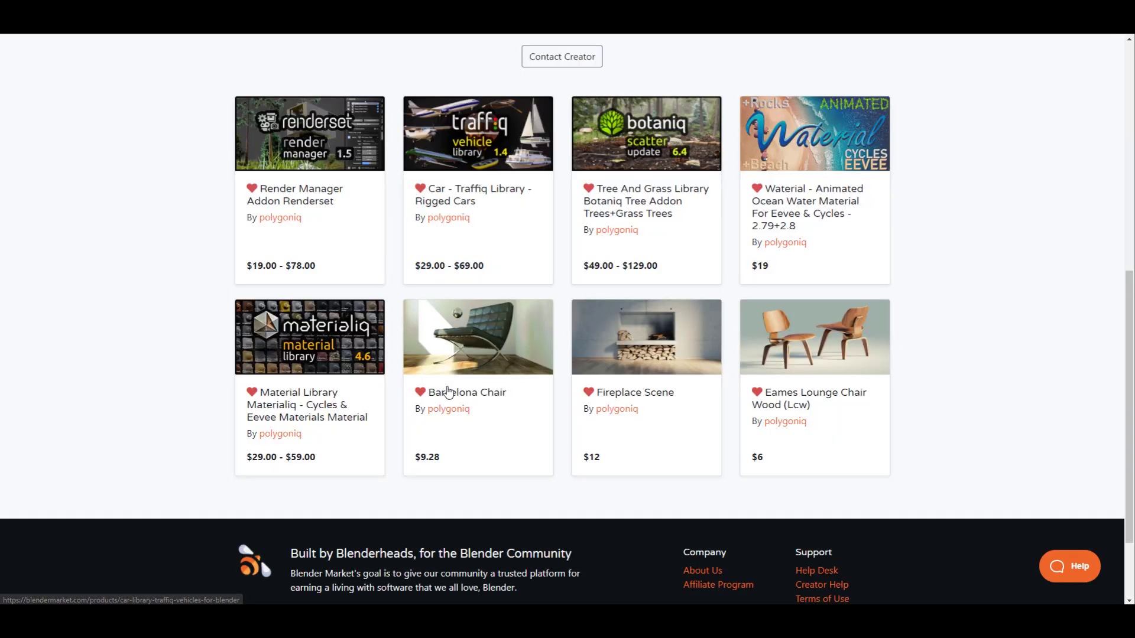
pyautogui.scroll(3)
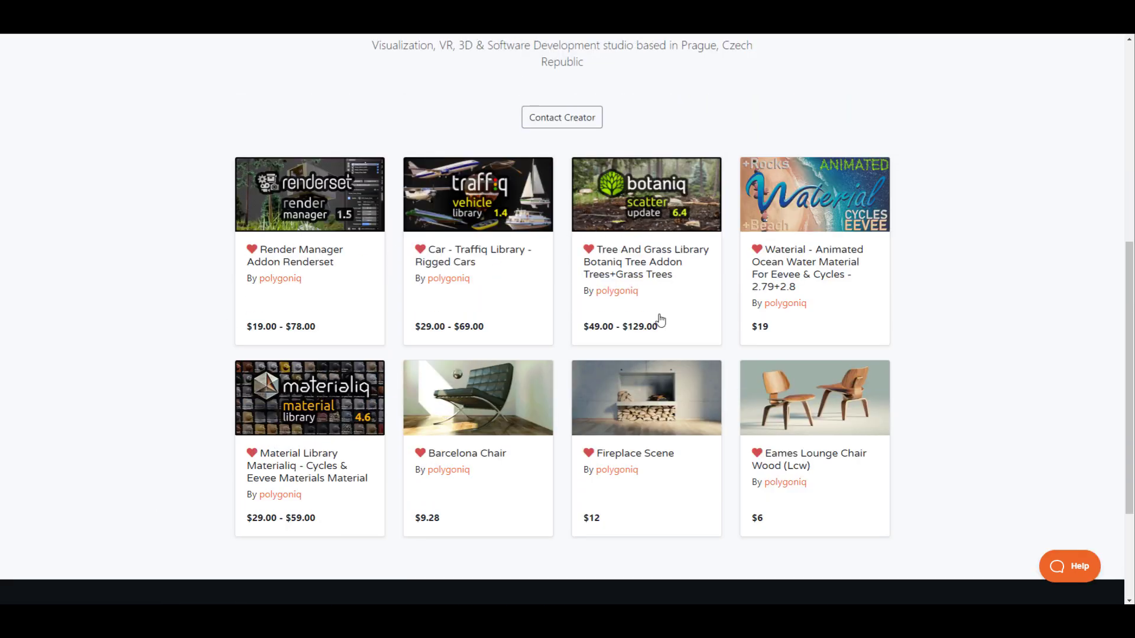
pyautogui.moveTo(376, 365)
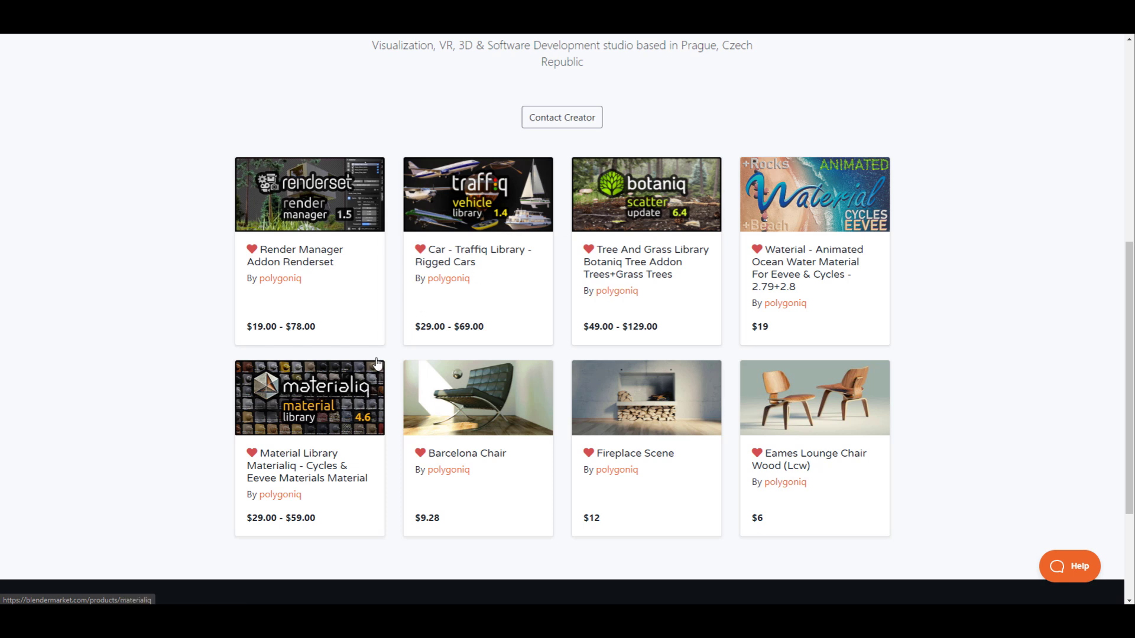
pyautogui.moveTo(529, 263)
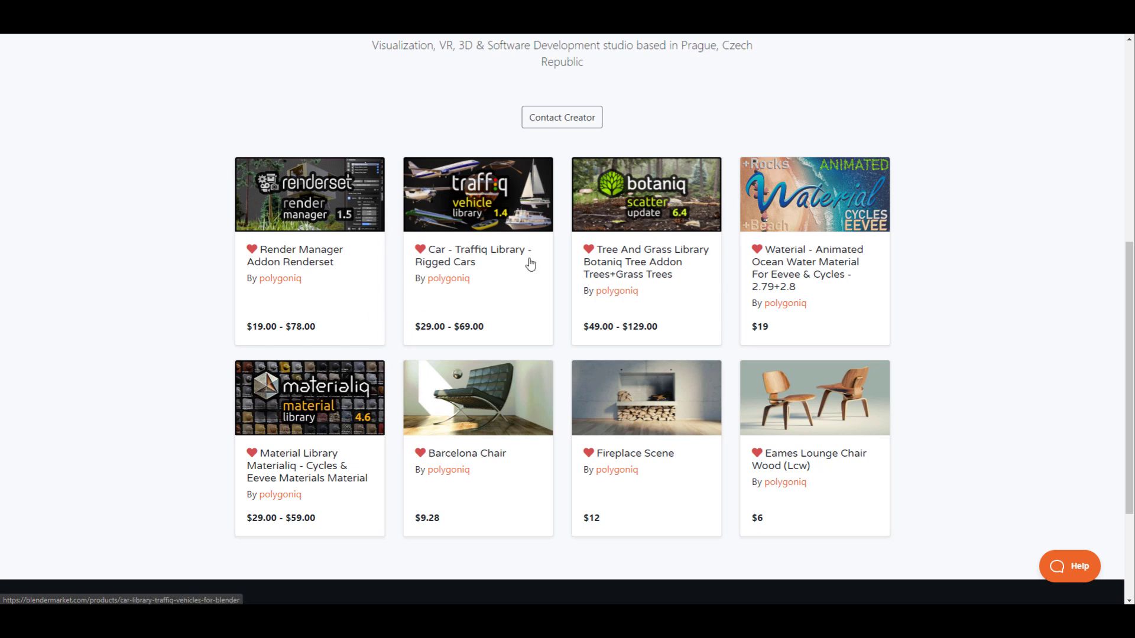